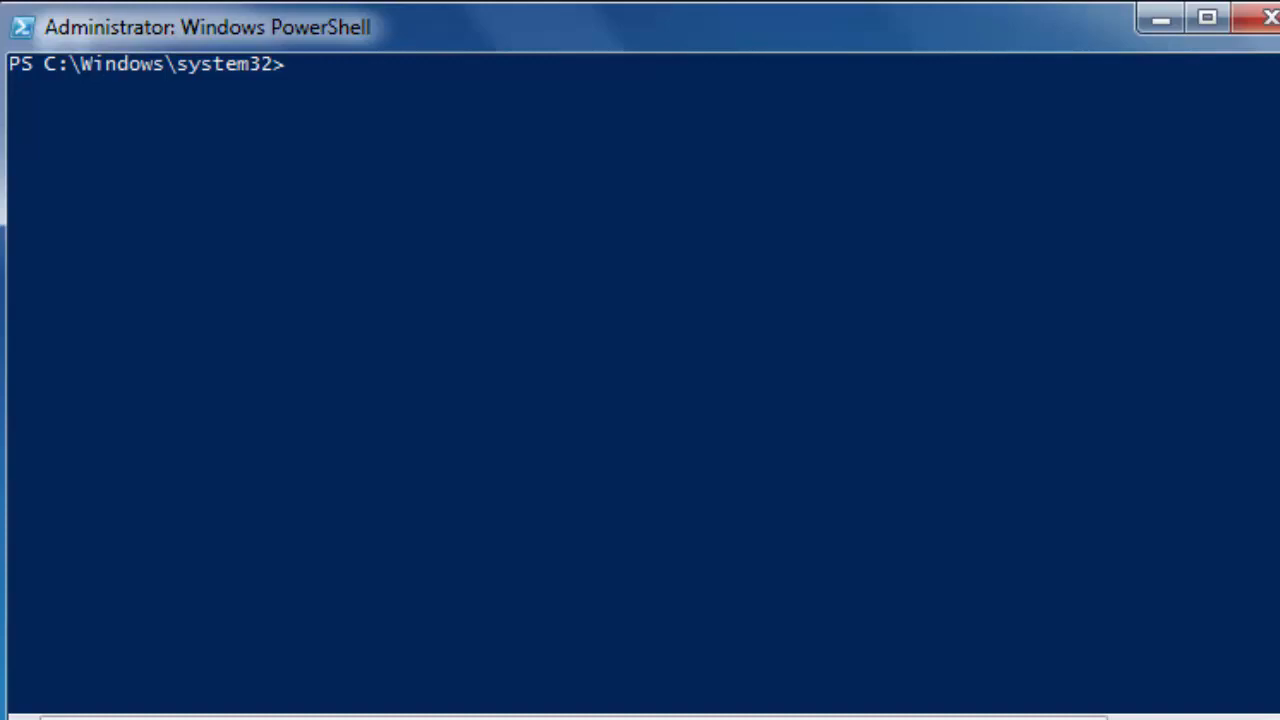
Read the about_profiles help topic and display the $profile path
{"action": "type", "text": "help a"}
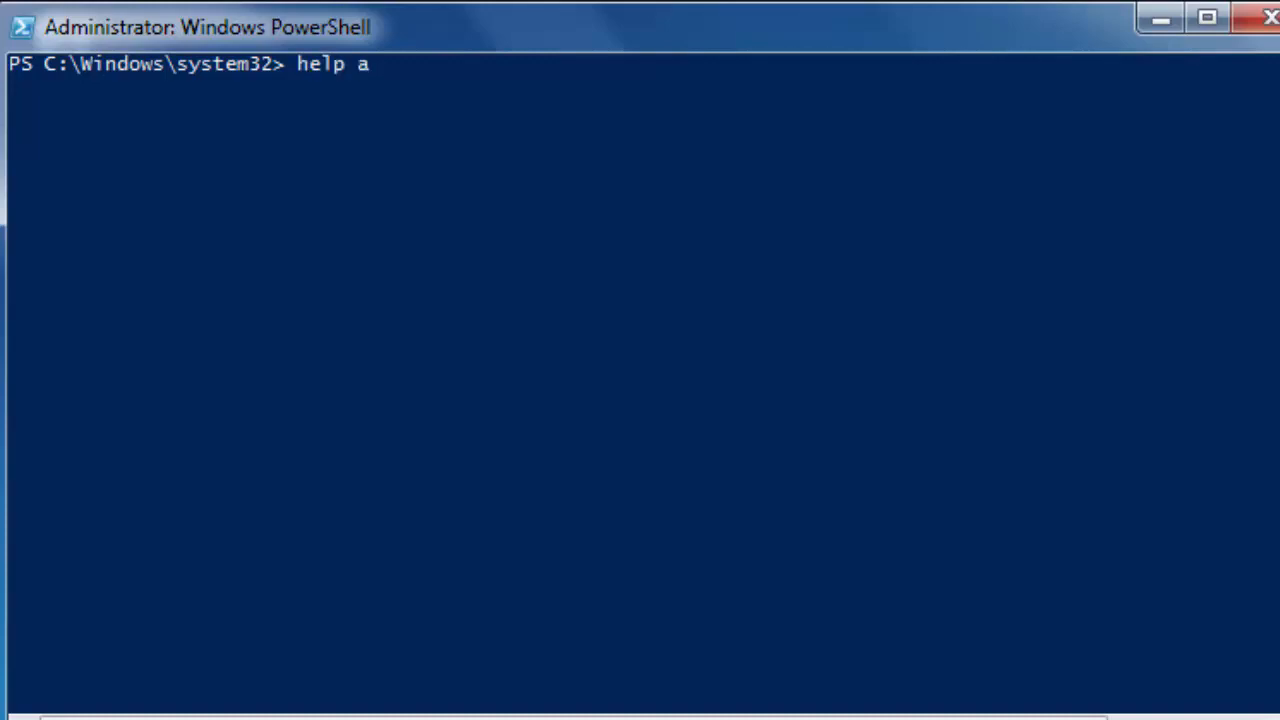
{"action": "type", "text": "bout_"}
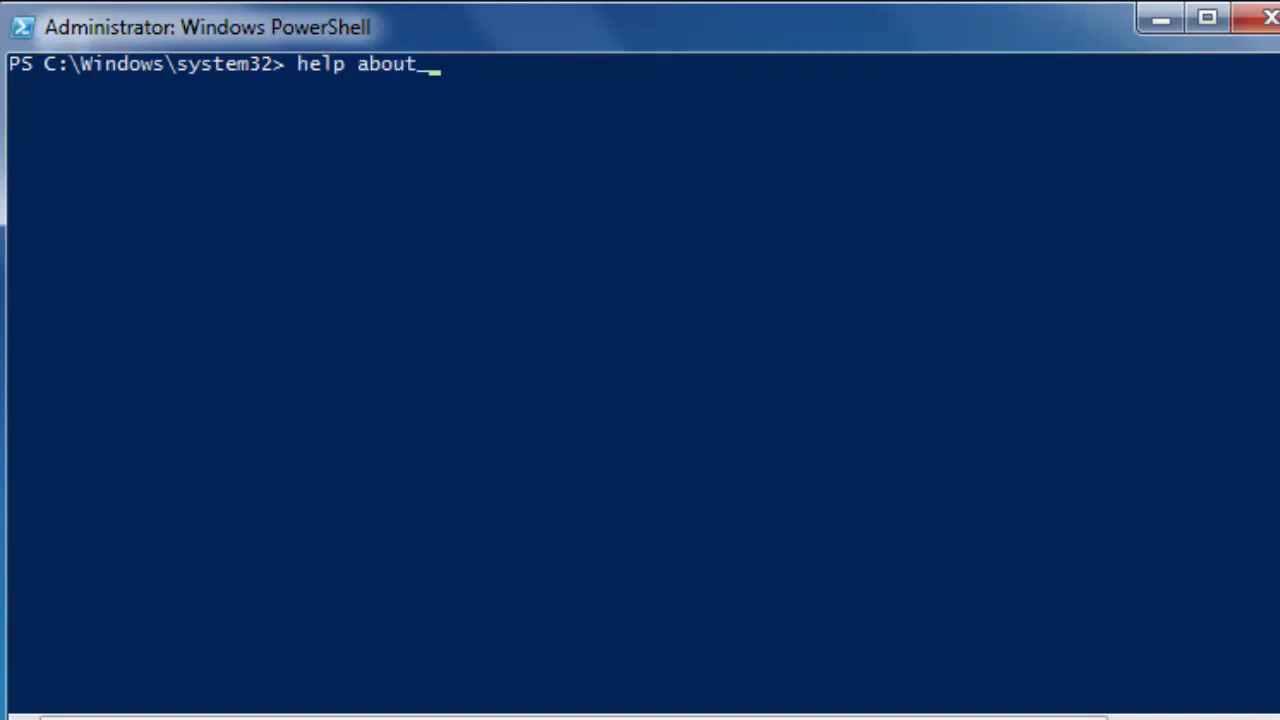
{"action": "type", "text": "profi"}
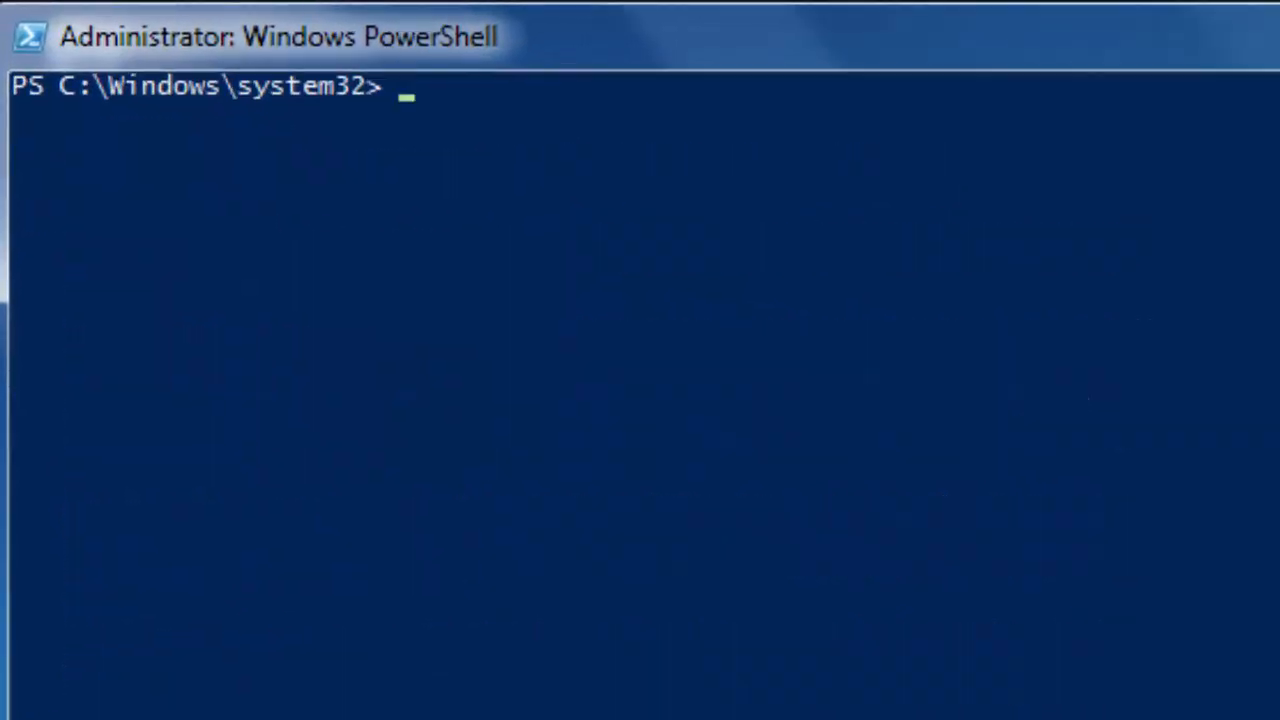
{"action": "type", "text": "$p"}
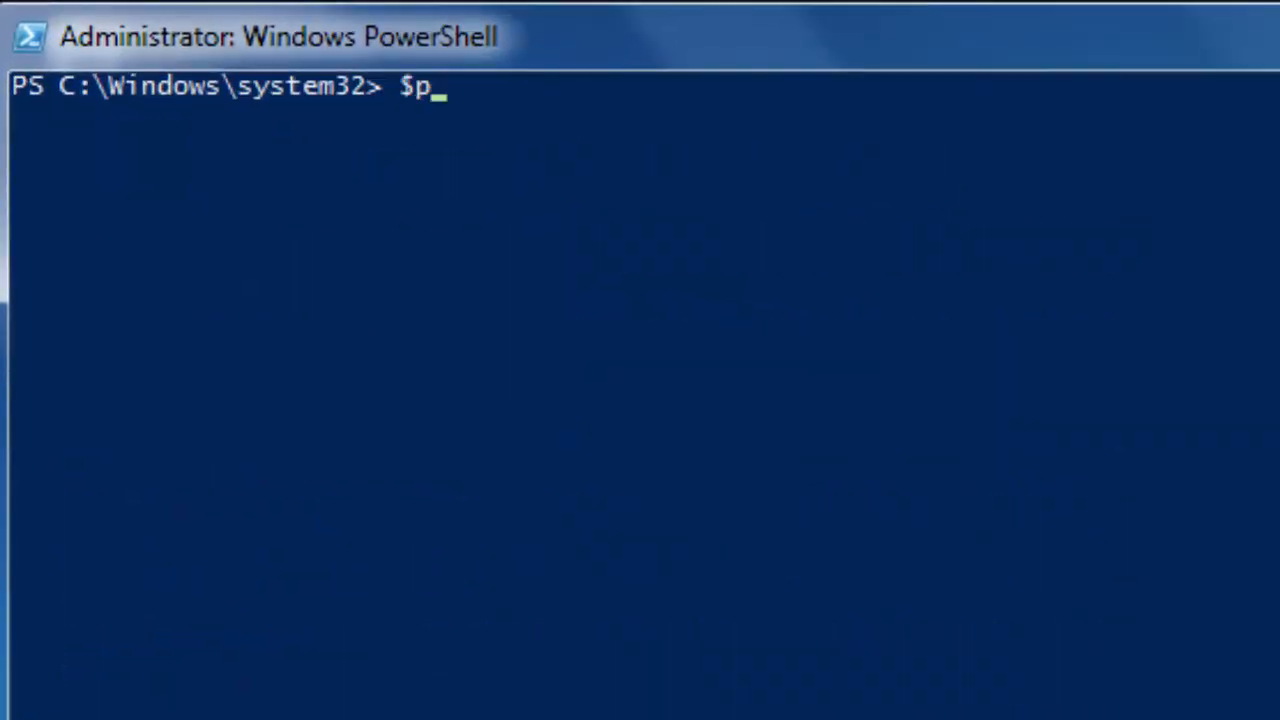
{"action": "type", "text": "rofile"}
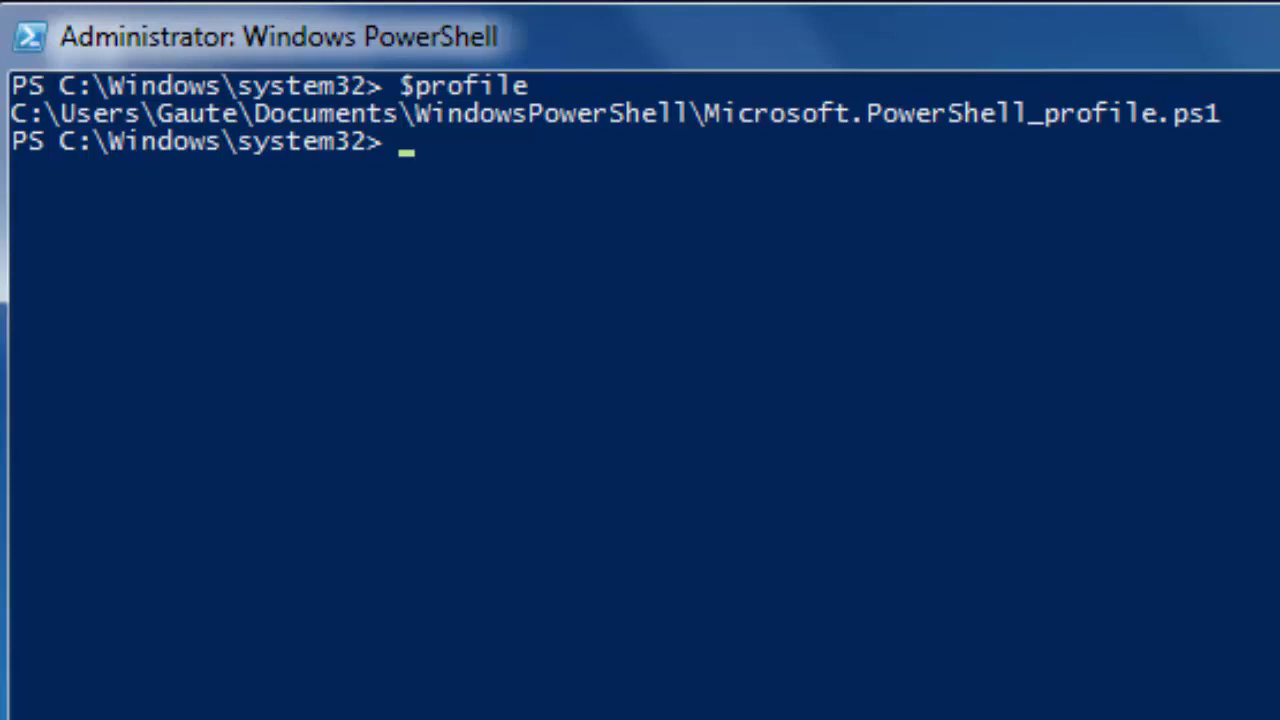
Check whether the profile file exists with test-path $profile, then clear the console
{"action": "type", "text": "test"}
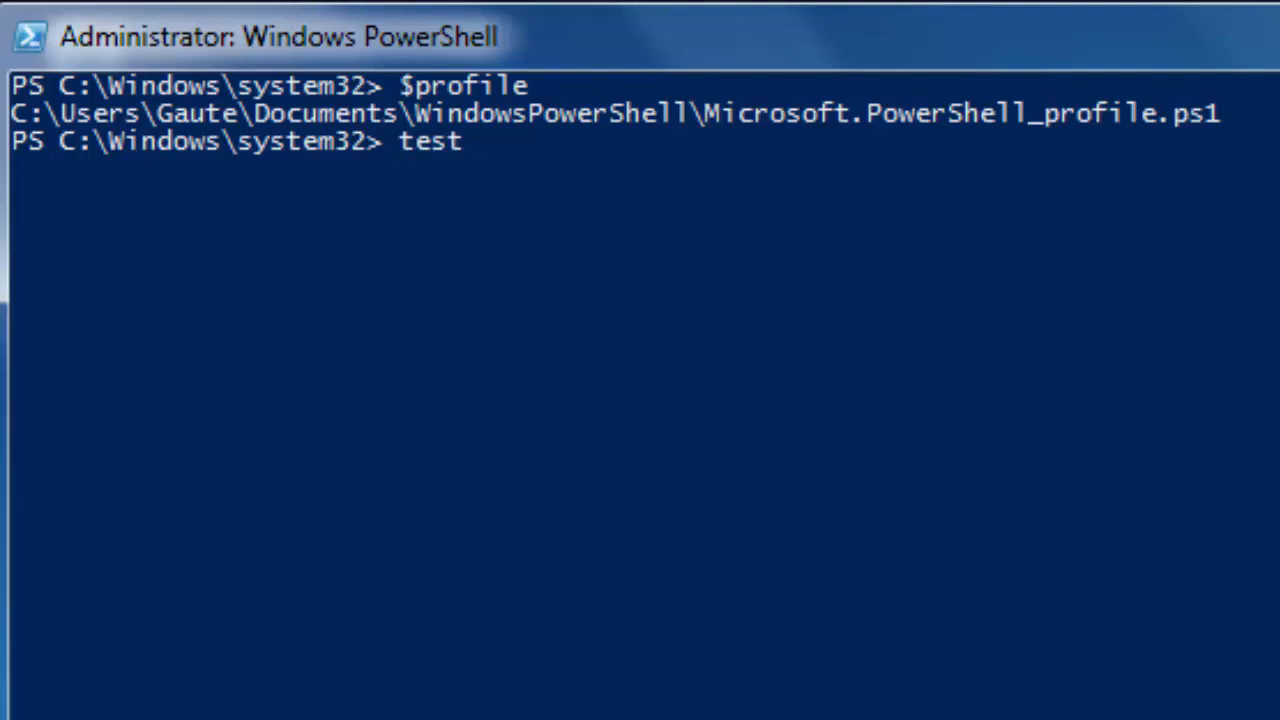
{"action": "type", "text": "-path"}
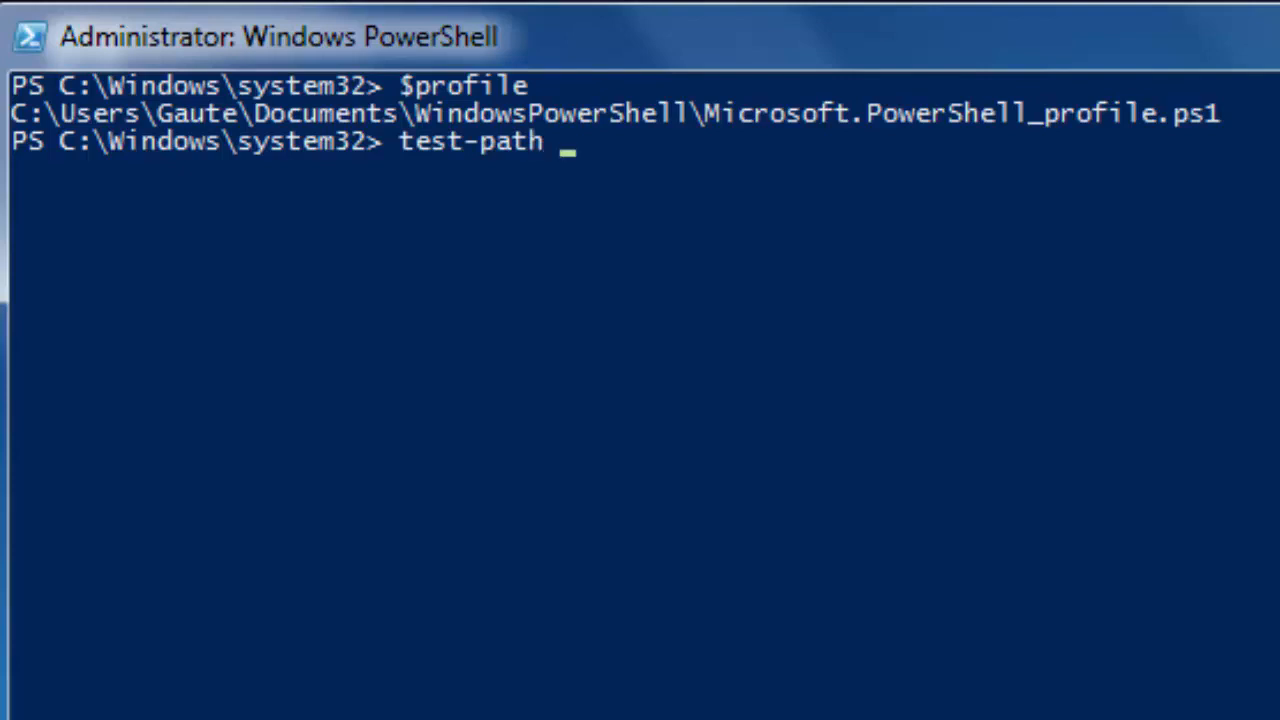
{"action": "type", "text": "$profile"}
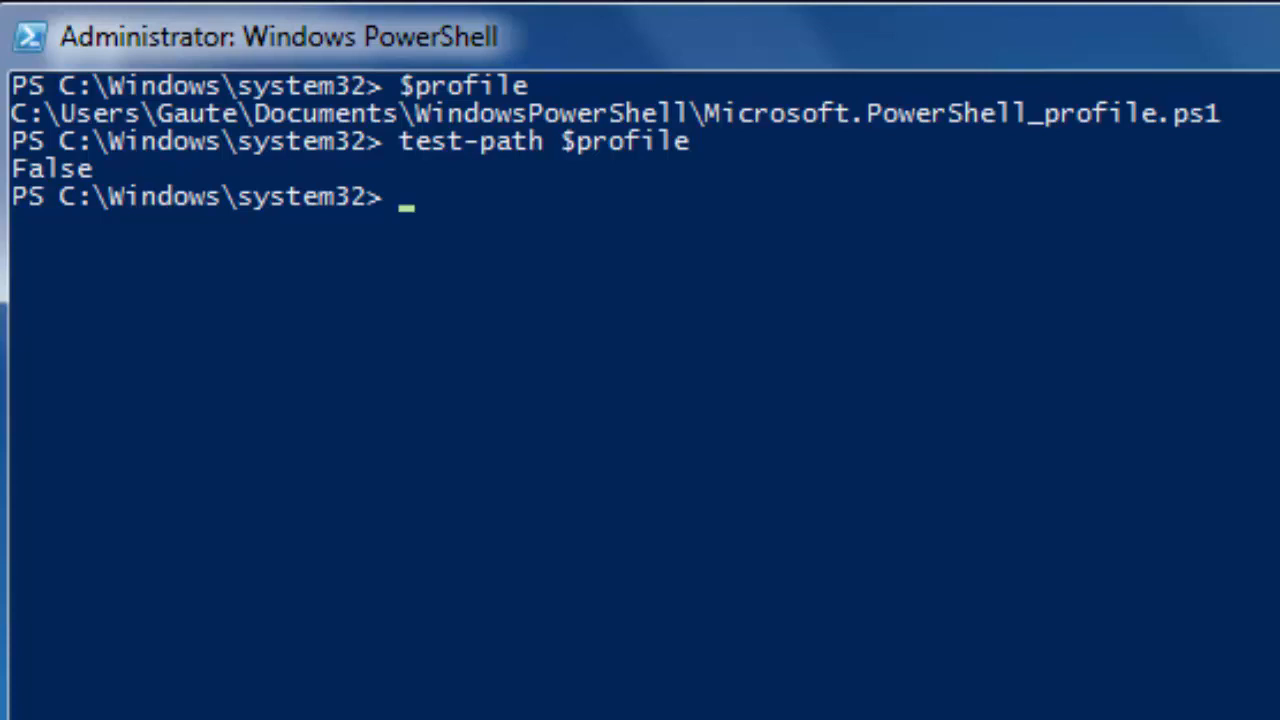
{"action": "type", "text": "cl"}
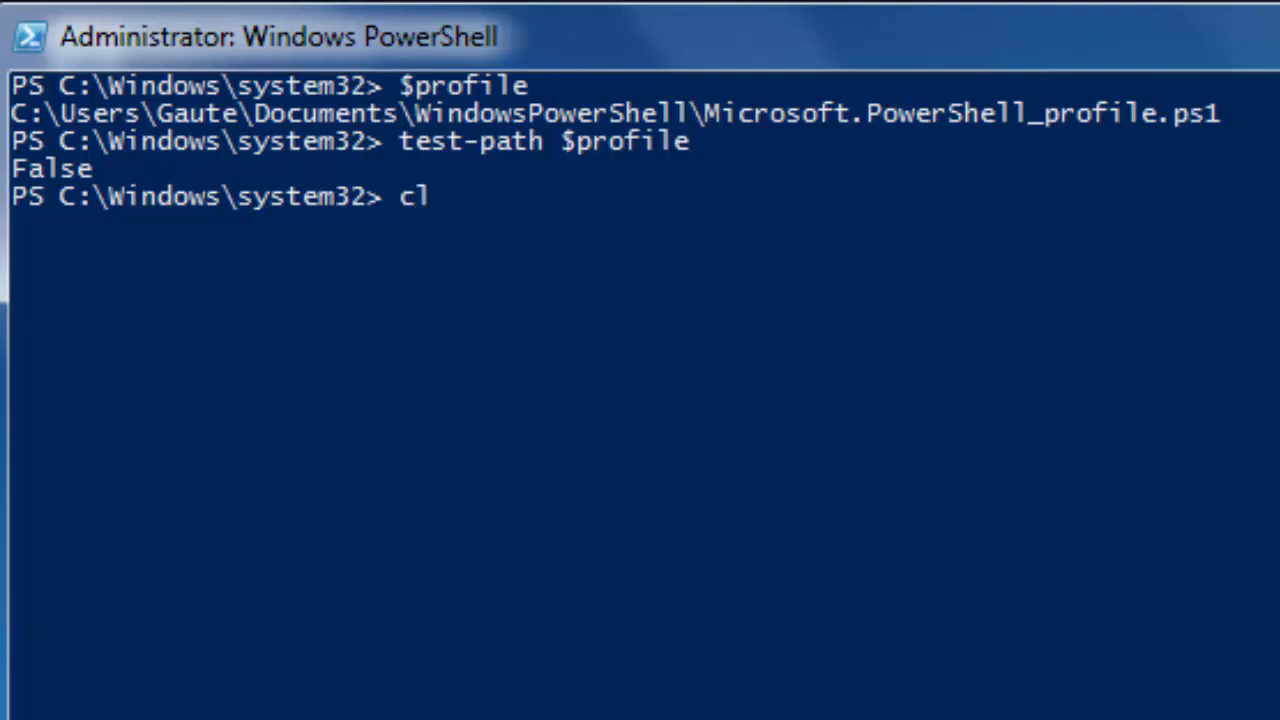
{"action": "key", "text": "Enter"}
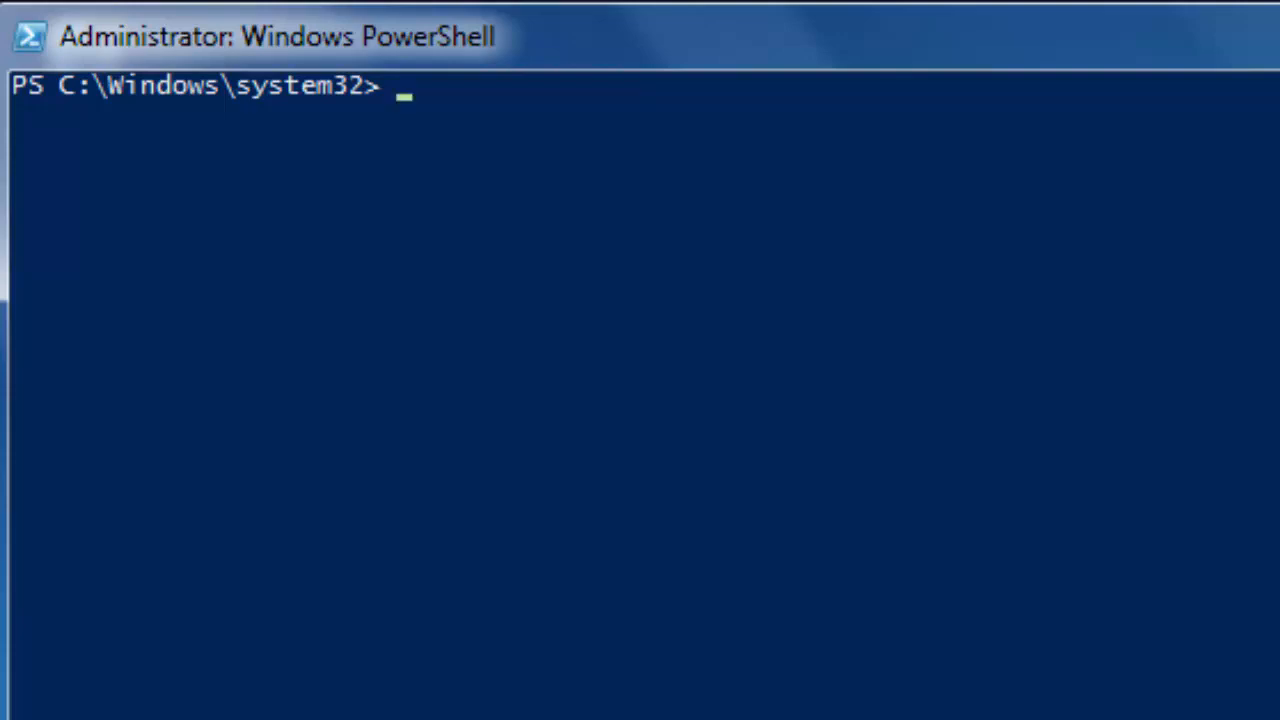
Navigate from the drive root through Users and the user folder into Documents, listing each folder's contents
{"action": "type", "text": "cd \\"}
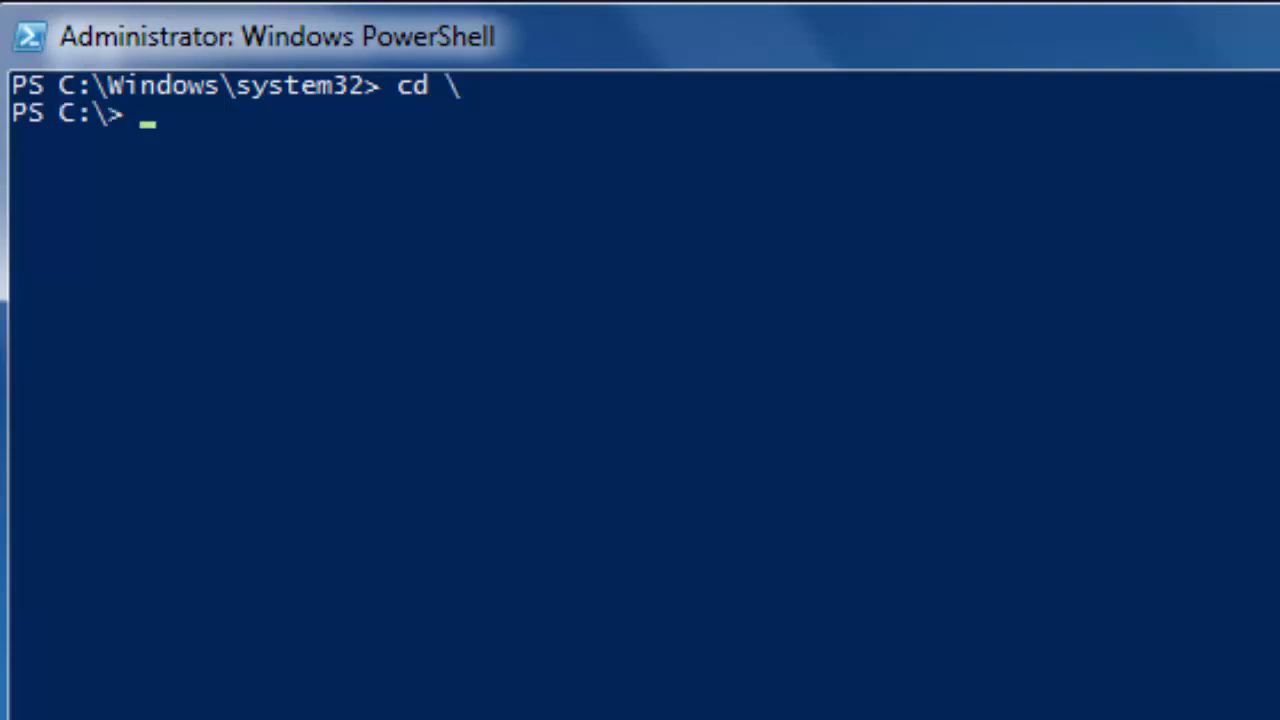
{"action": "type", "text": "dir"}
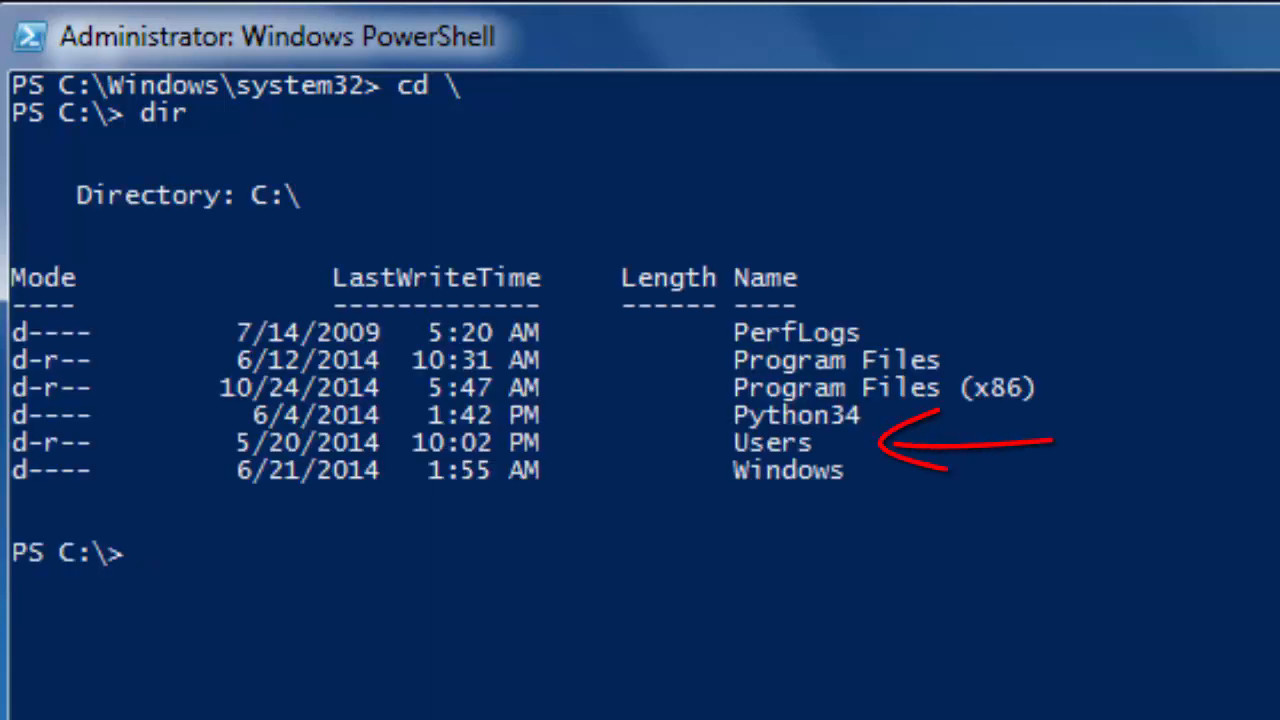
{"action": "type", "text": "cd"}
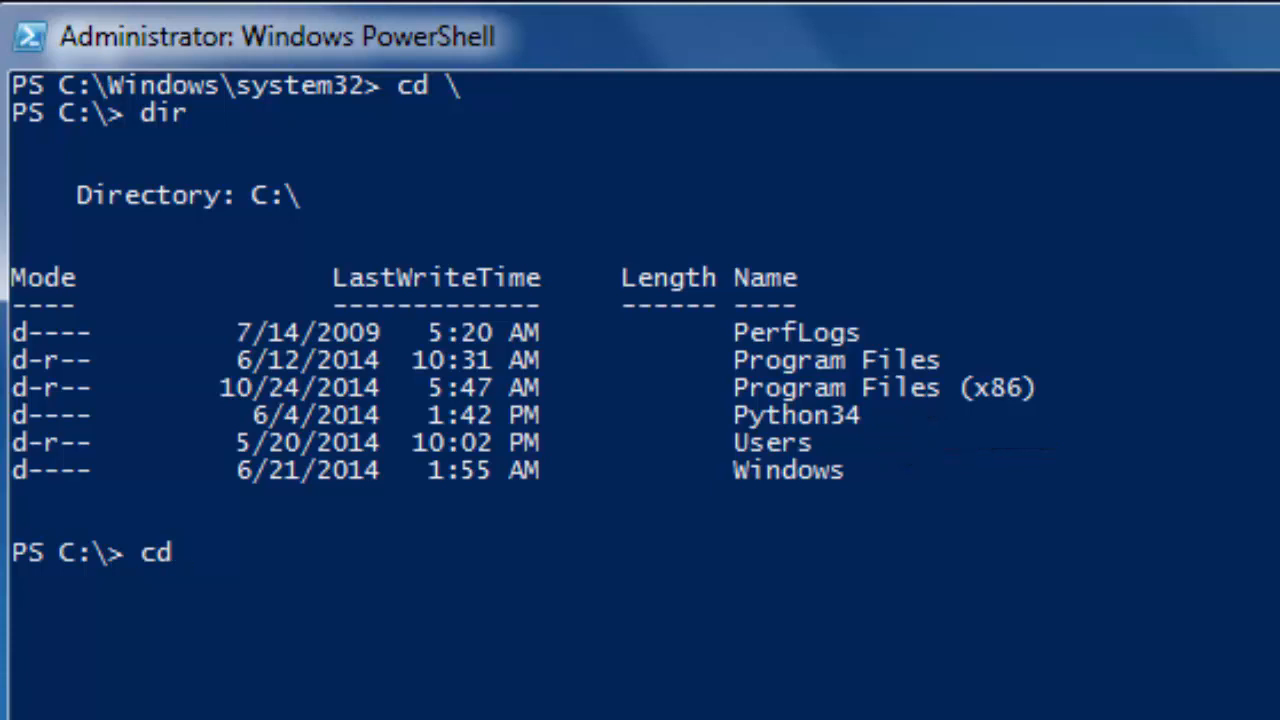
{"action": "type", "text": "users"}
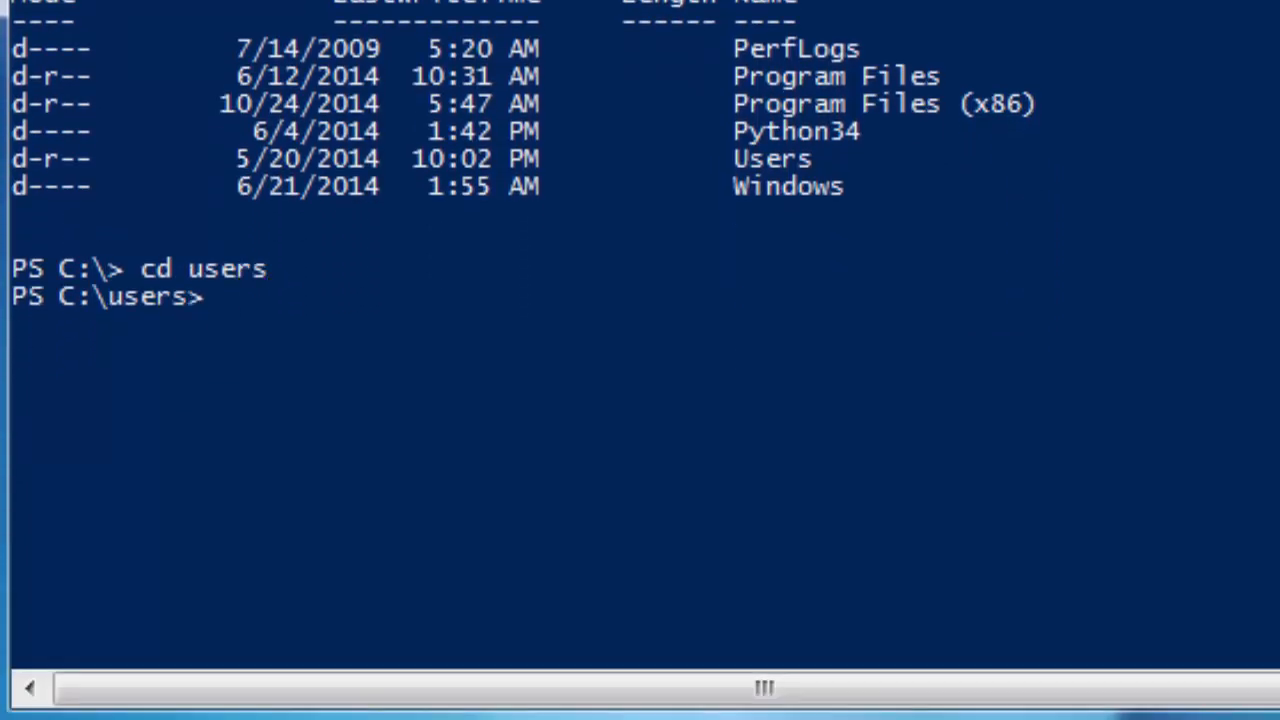
{"action": "type", "text": "dir"}
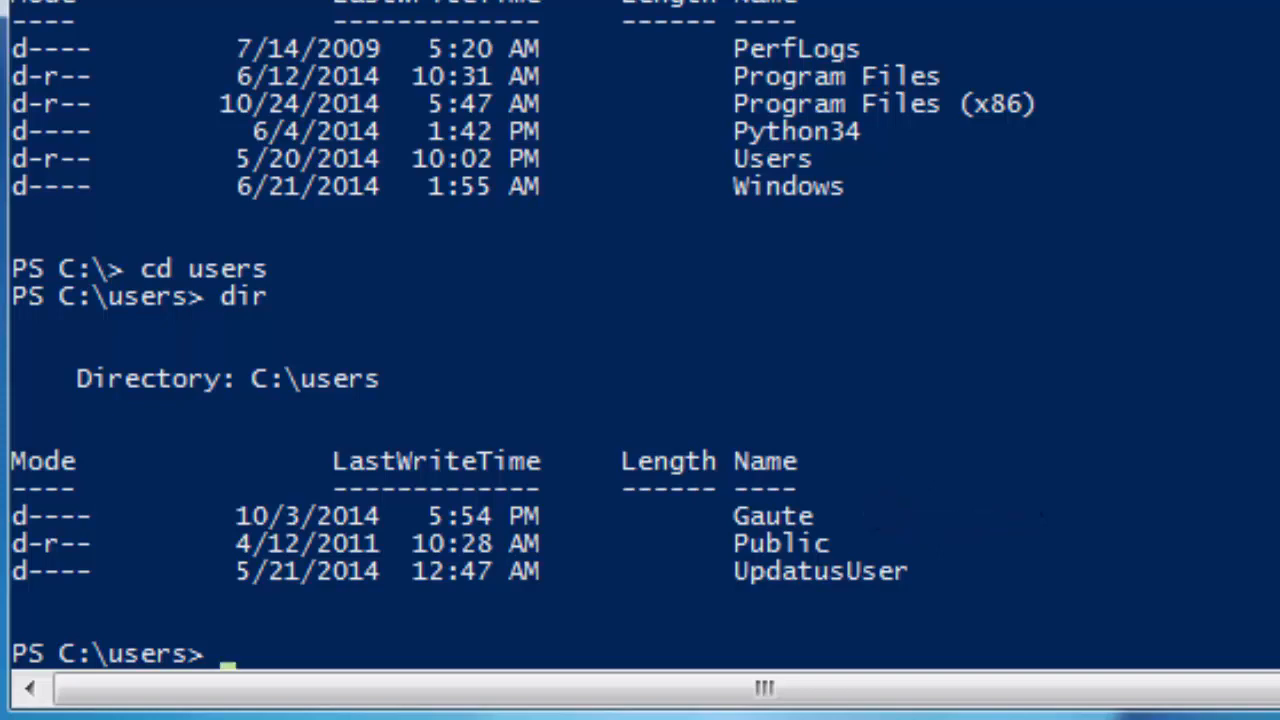
{"action": "type", "text": "cd g"}
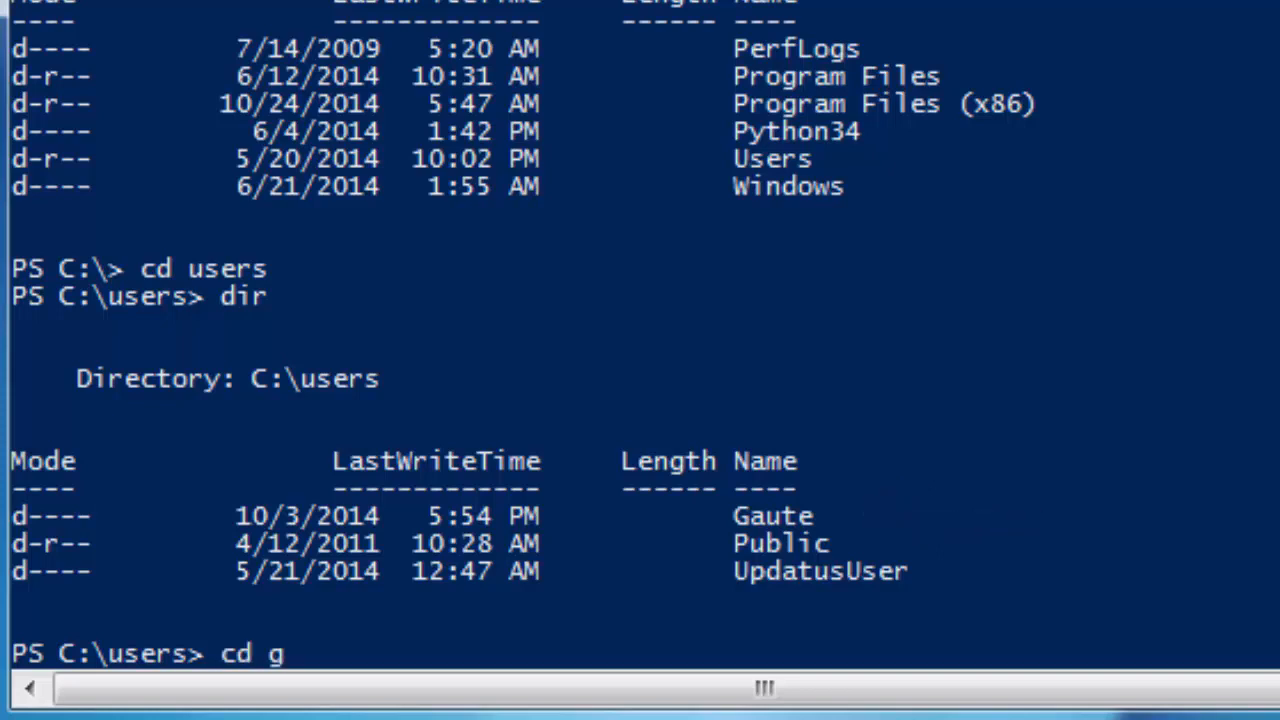
{"action": "key", "text": "Enter"}
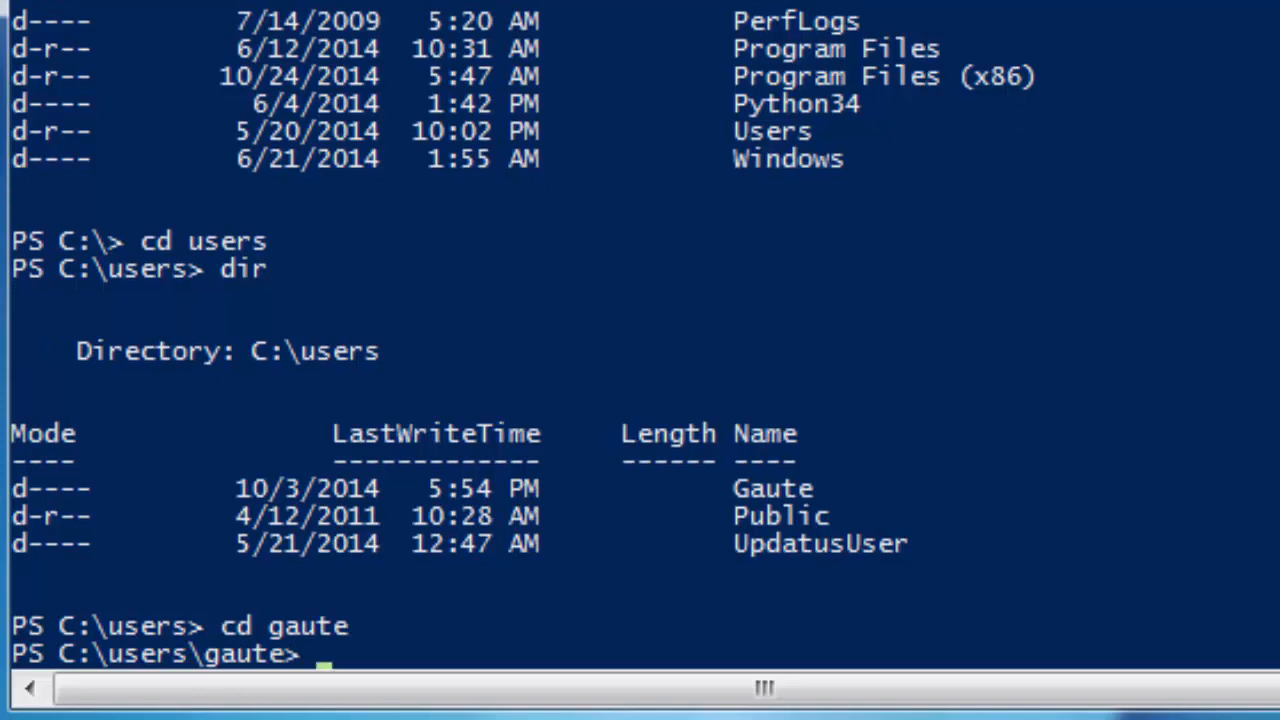
{"action": "type", "text": "dir"}
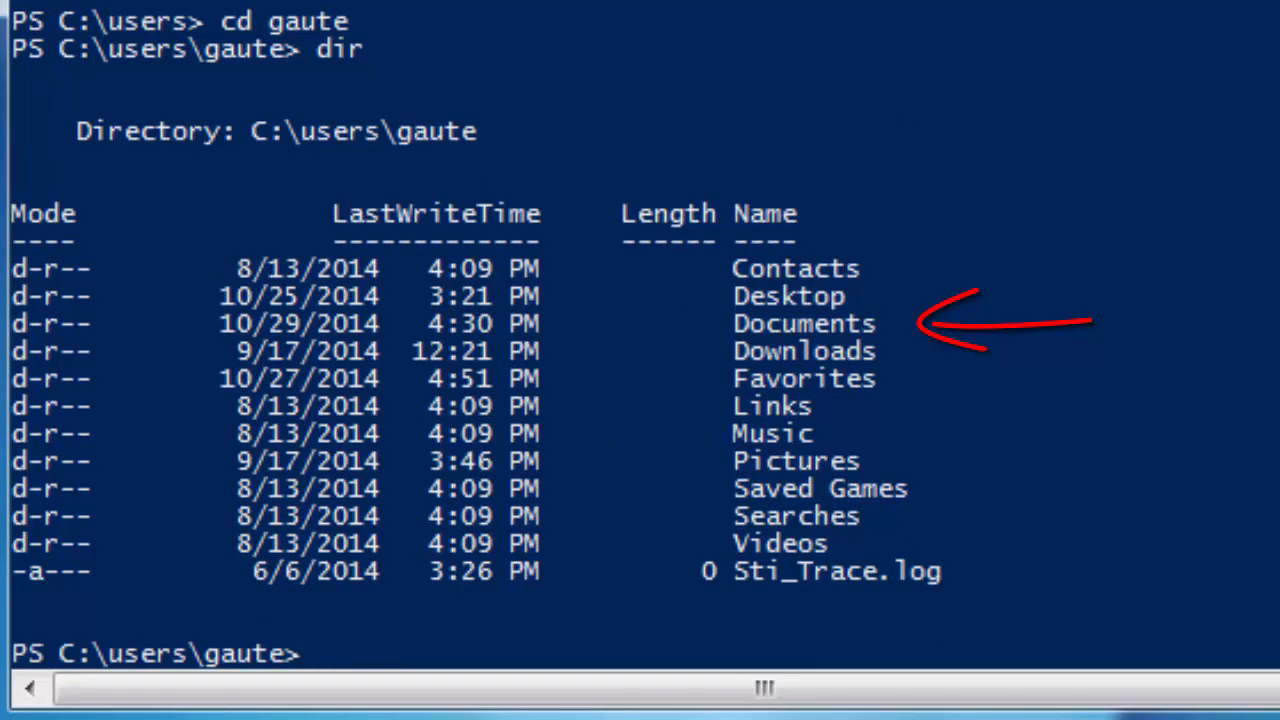
{"action": "type", "text": "cd documents"}
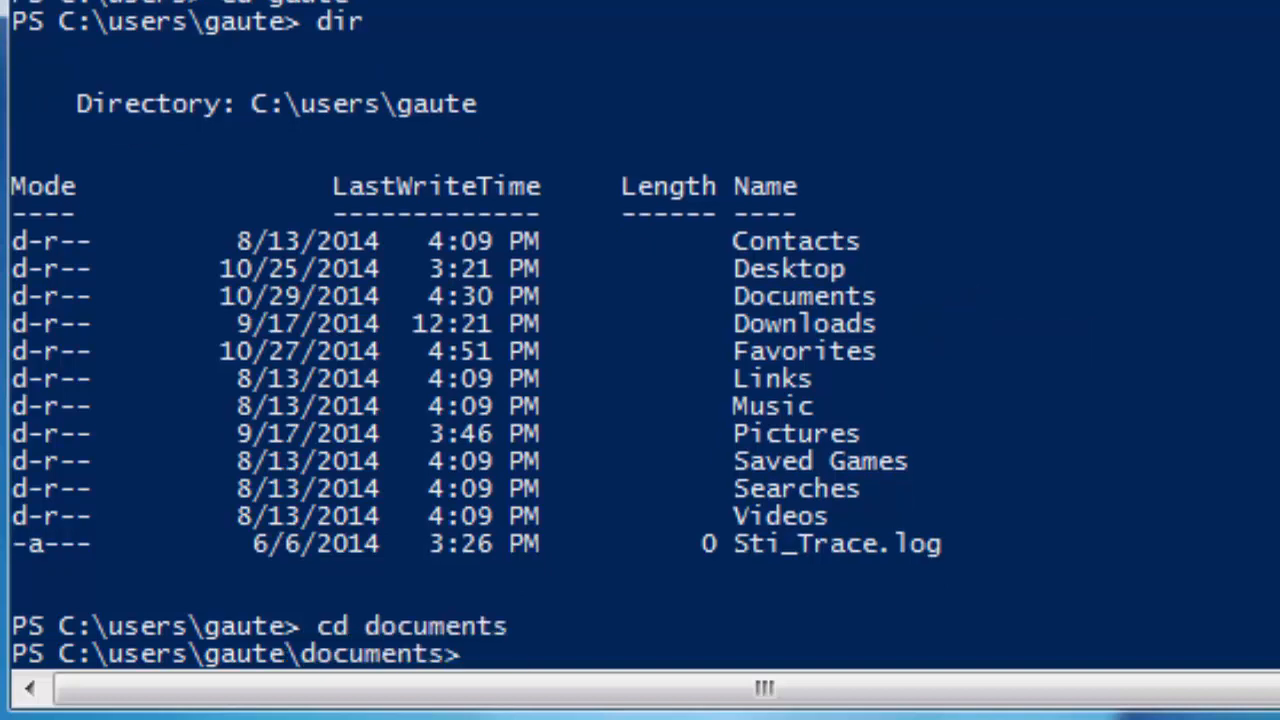
{"action": "type", "text": "dir"}
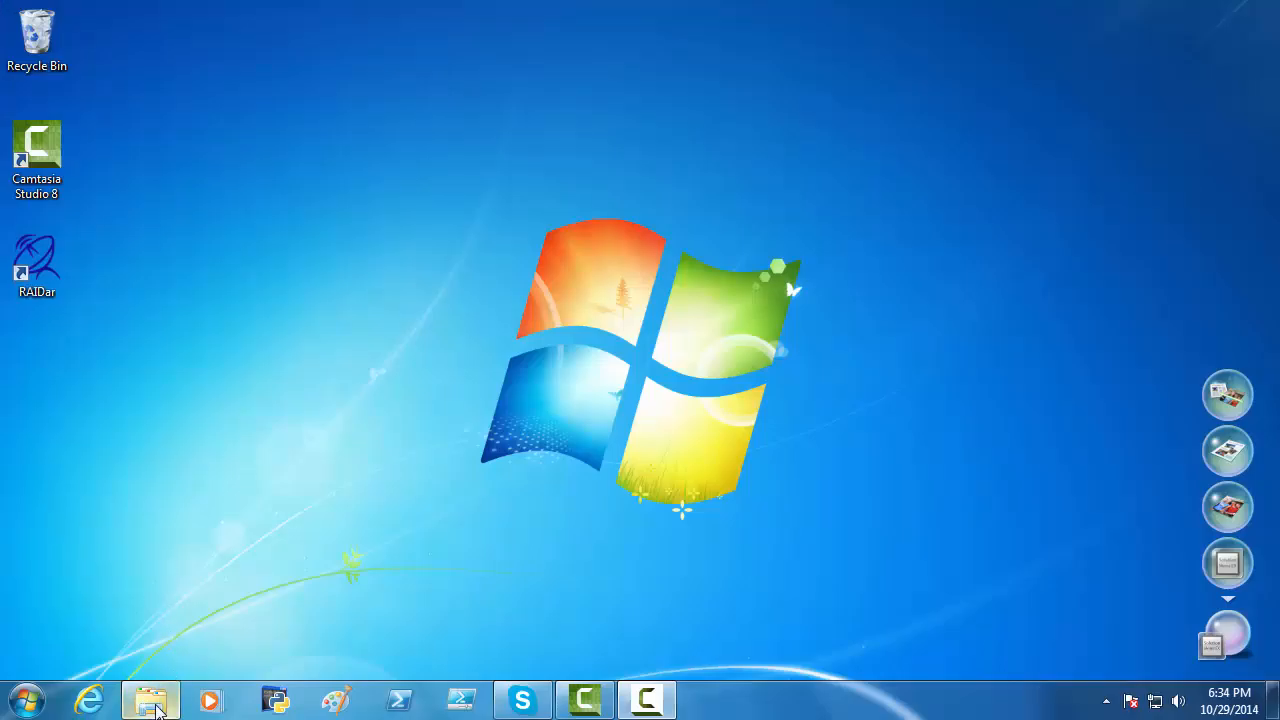
Create a new folder in the Documents library named WindowsPowerShell
{"action": "left_click", "coordinate": [152, 699]}
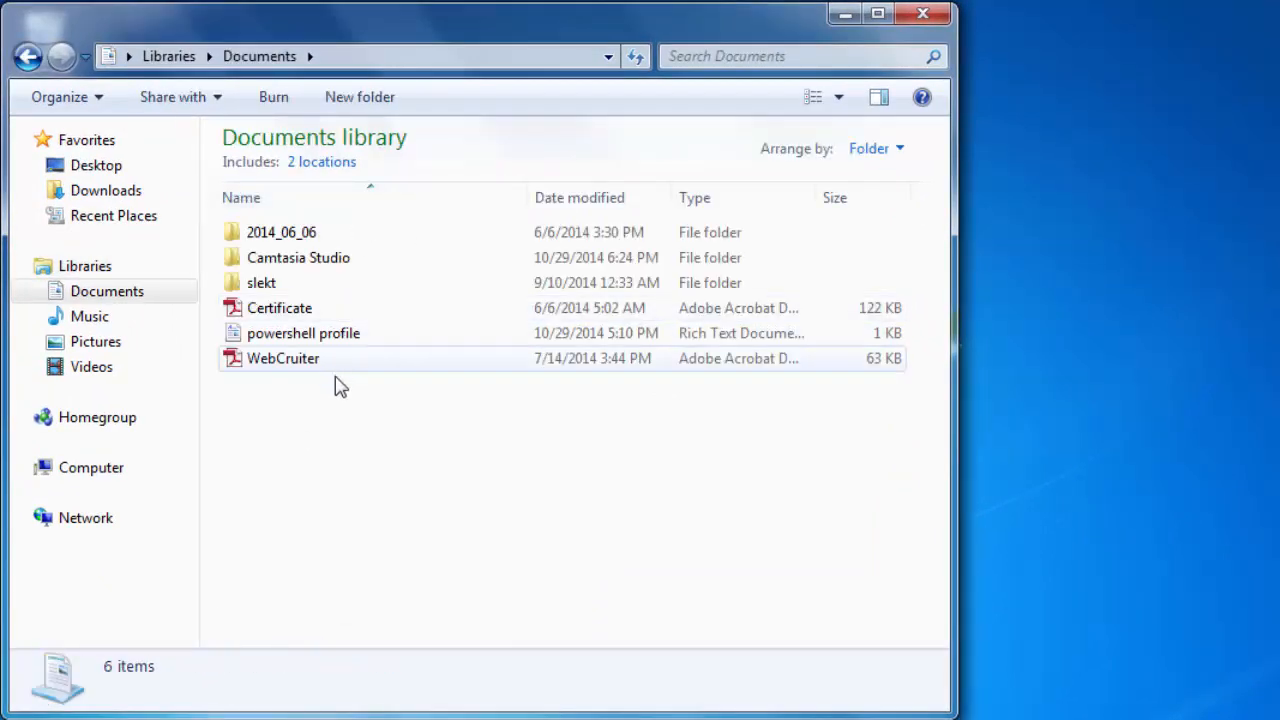
{"action": "right_click", "coordinate": [340, 385]}
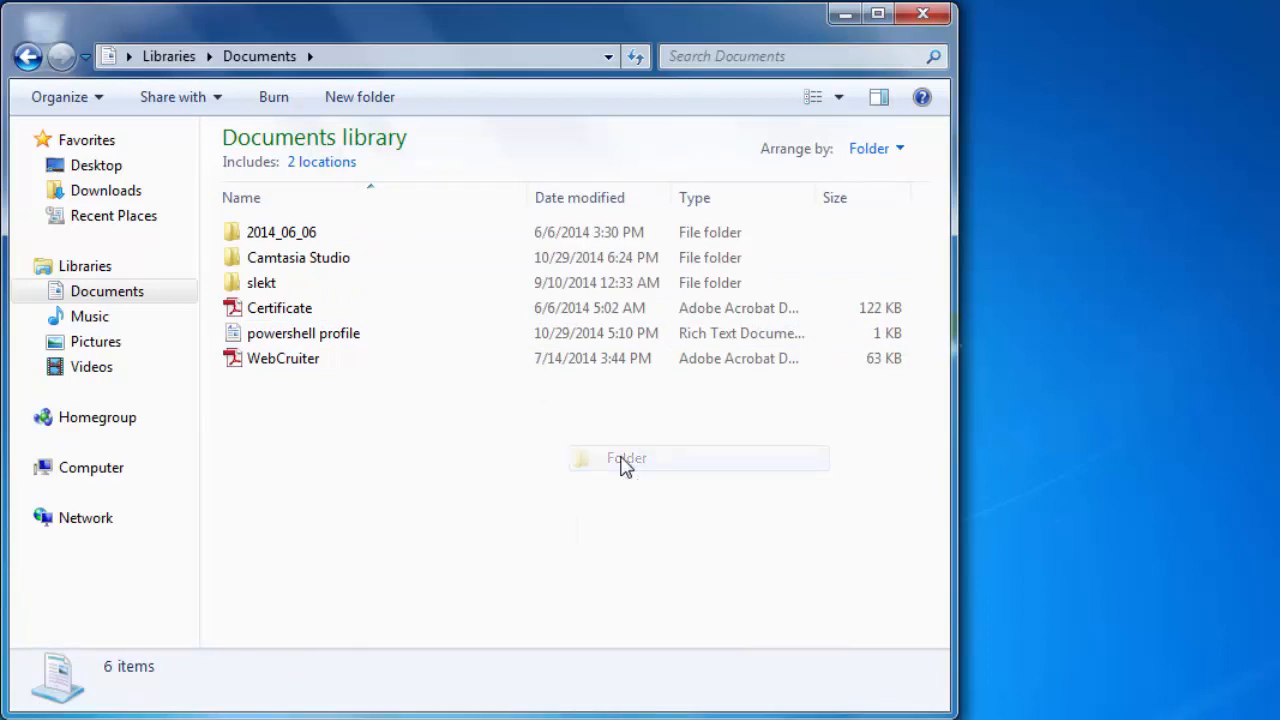
{"action": "left_click", "coordinate": [359, 97]}
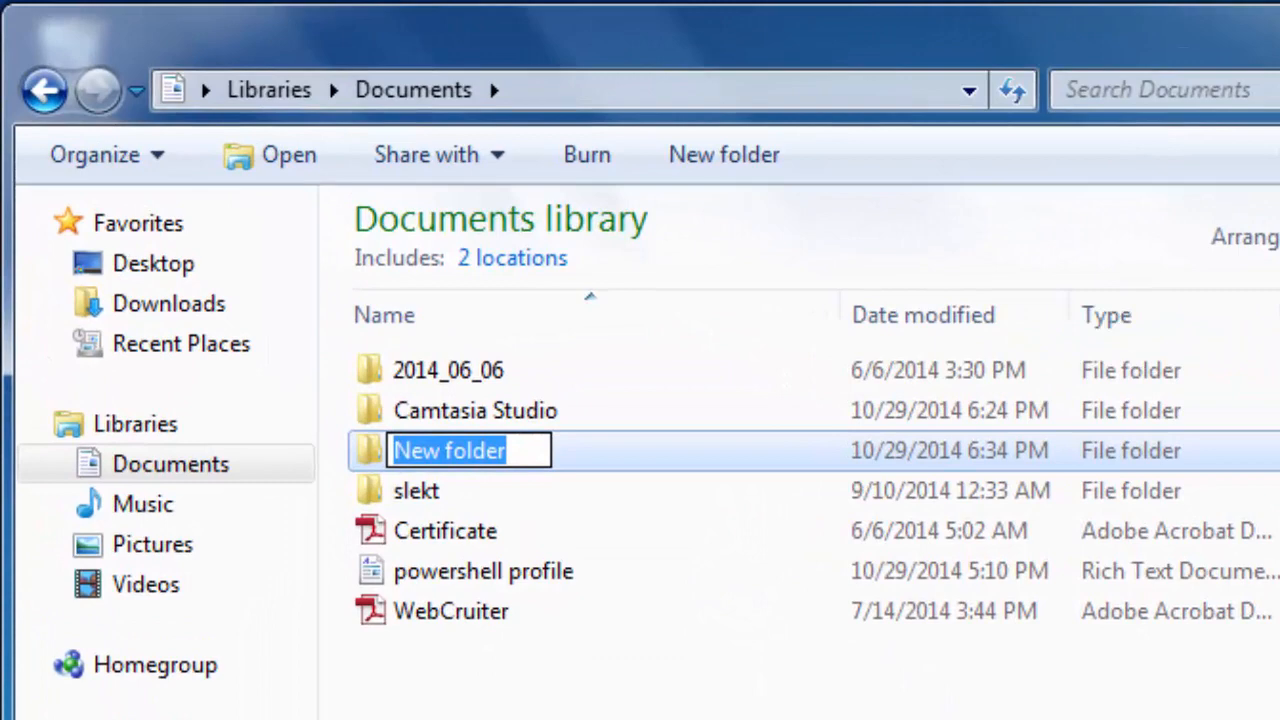
{"action": "type", "text": "Wind"}
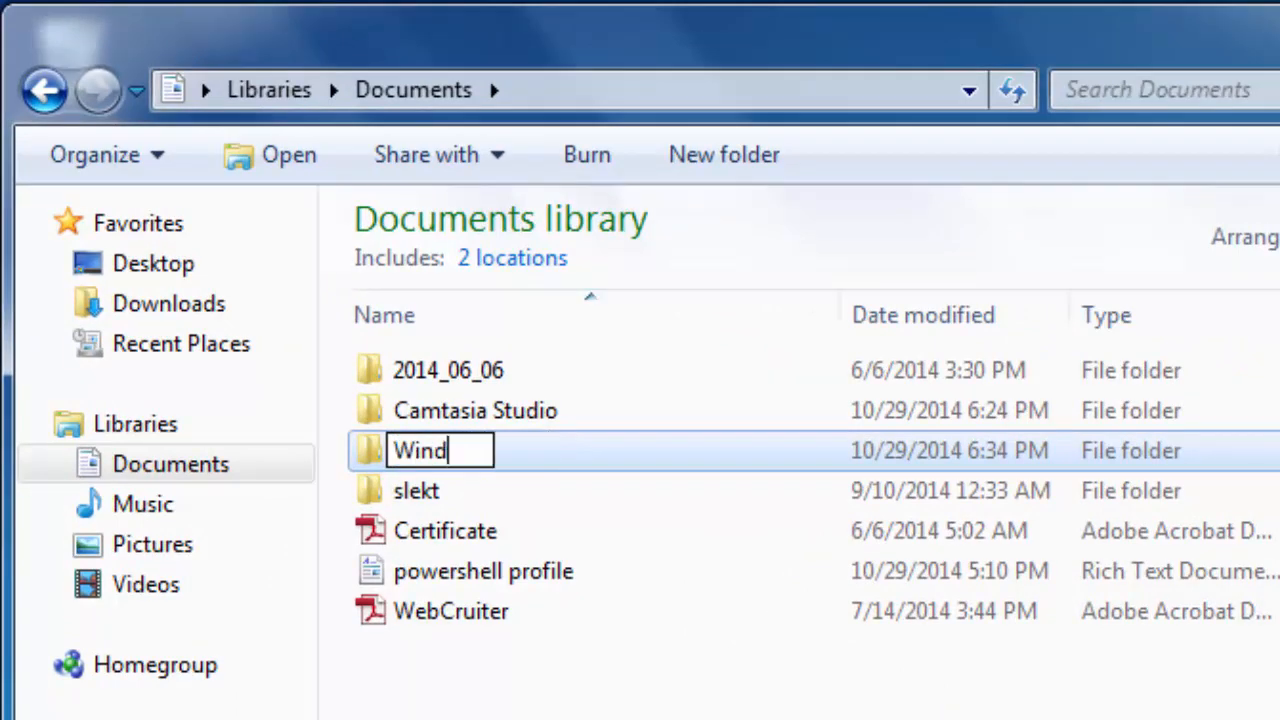
{"action": "type", "text": "ows"}
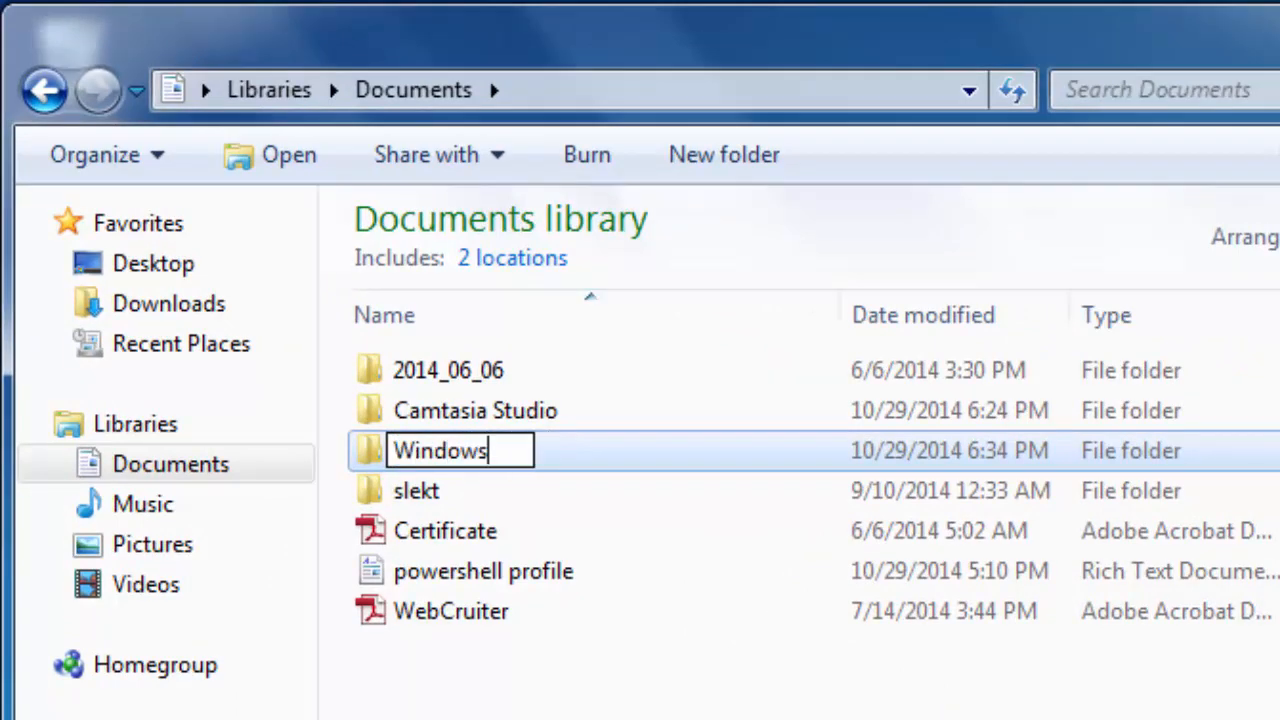
{"action": "type", "text": "Pow"}
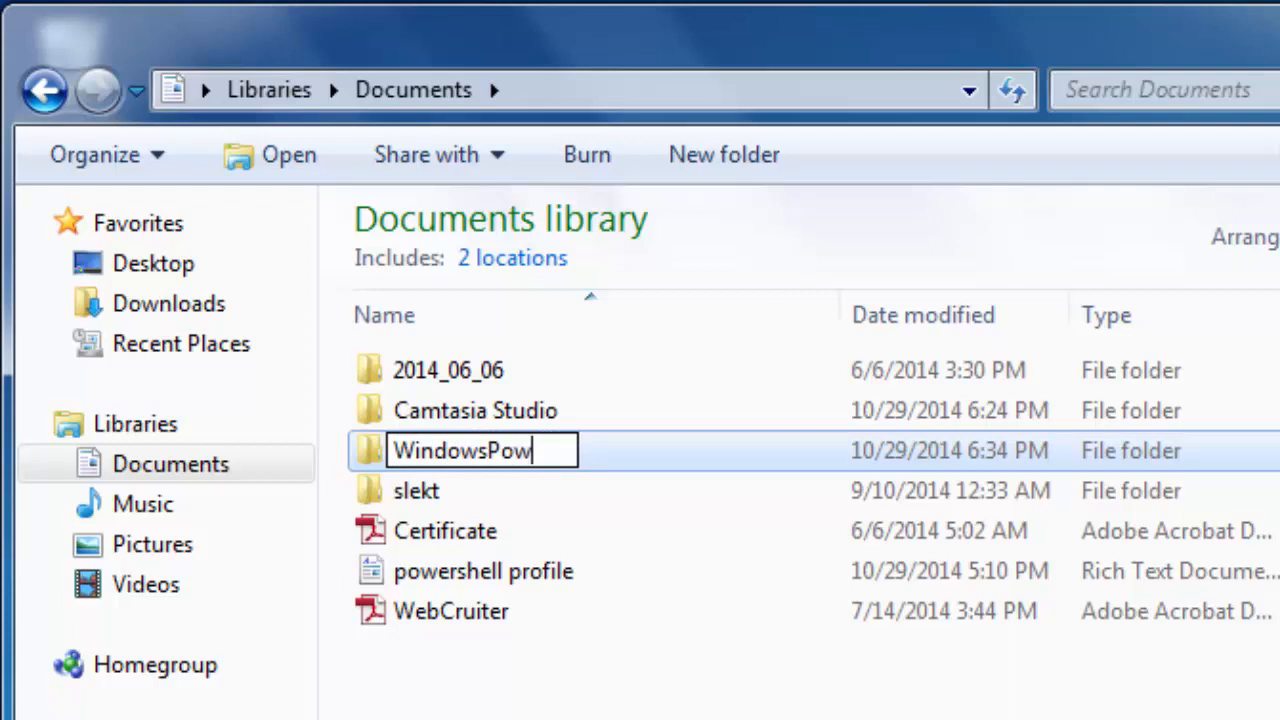
{"action": "type", "text": "erShell"}
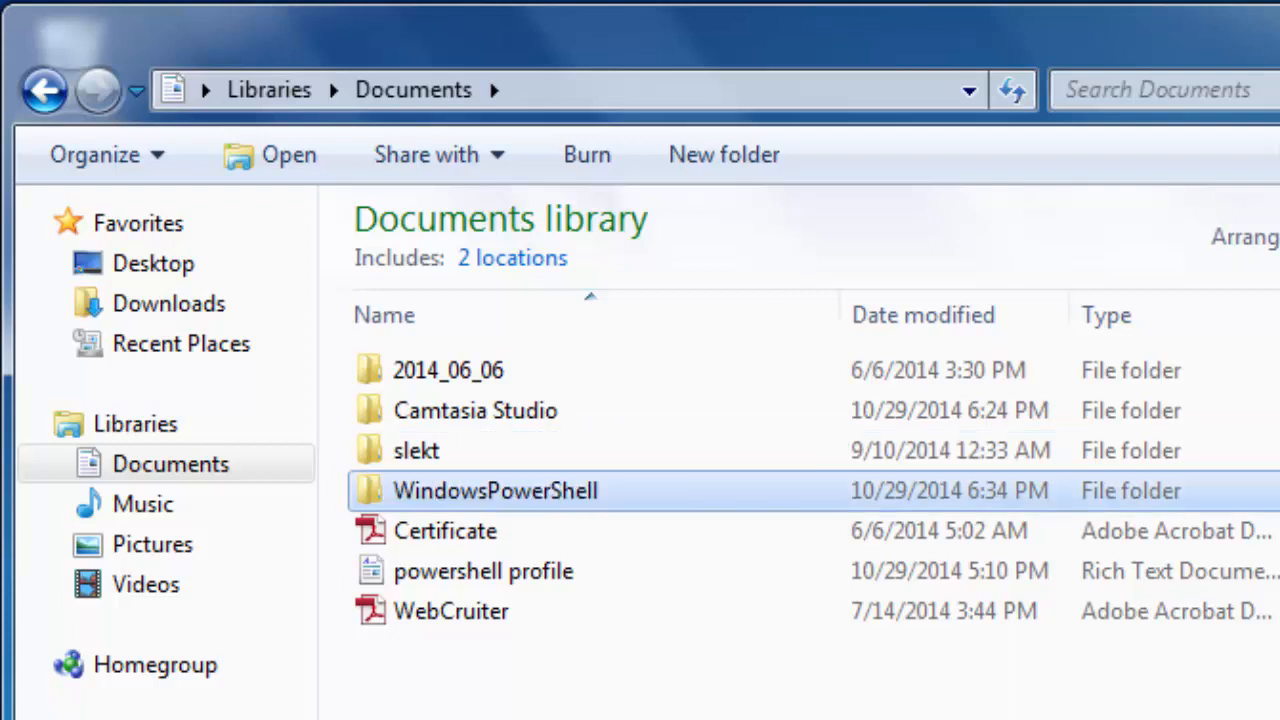
Launch a blank Notepad document from the Start menu
{"action": "left_click", "coordinate": [25, 699]}
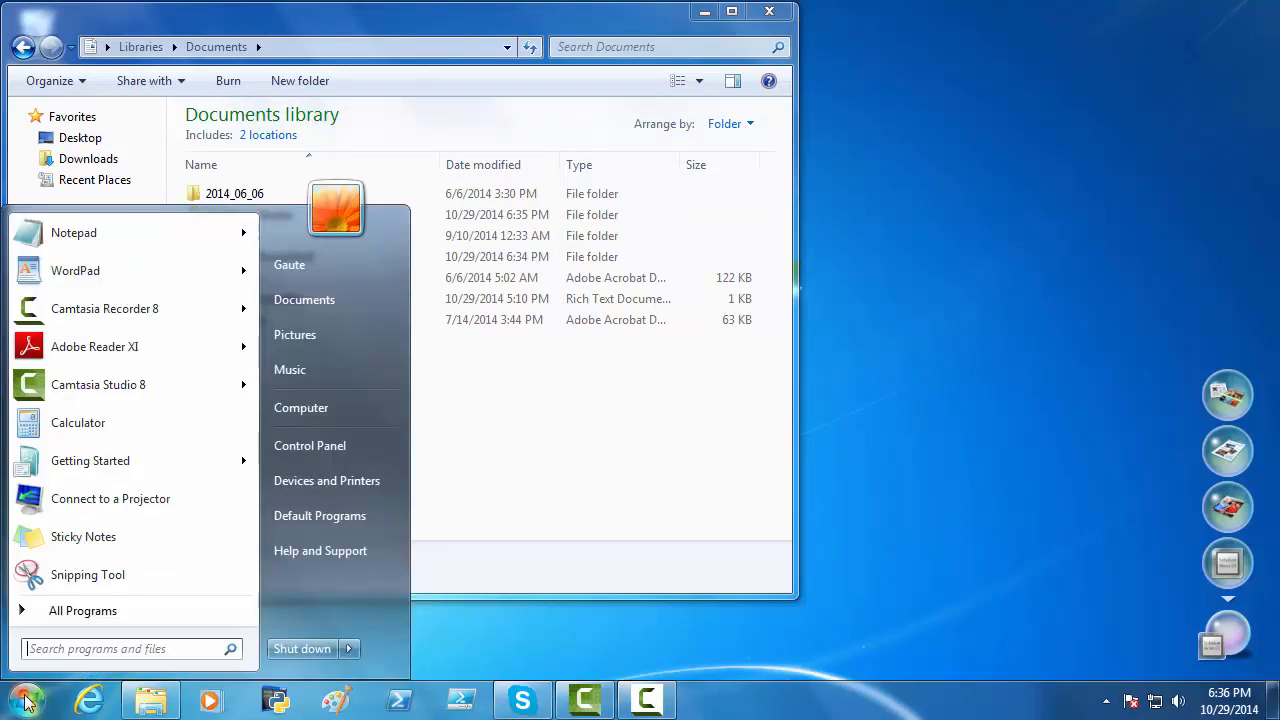
{"action": "left_click", "coordinate": [74, 232]}
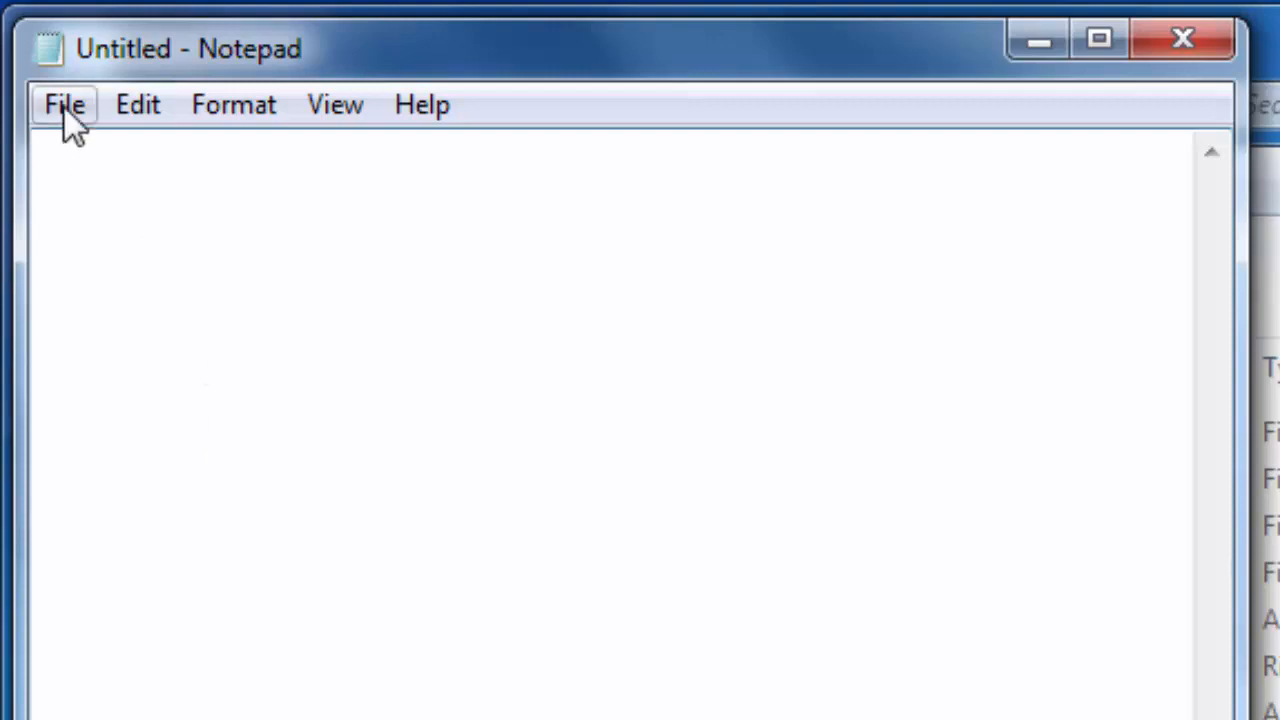
Bring up Notepad's Save As dialog for the untitled document
{"action": "left_click", "coordinate": [64, 104]}
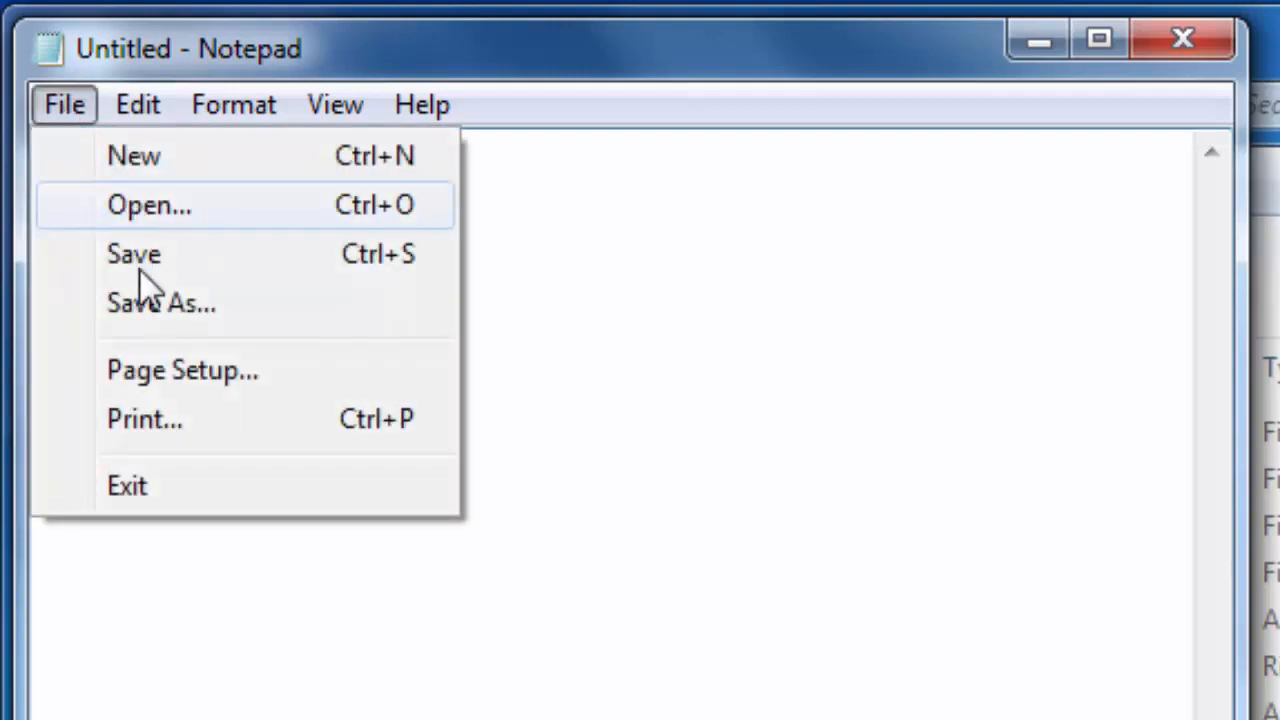
{"action": "left_click", "coordinate": [161, 303]}
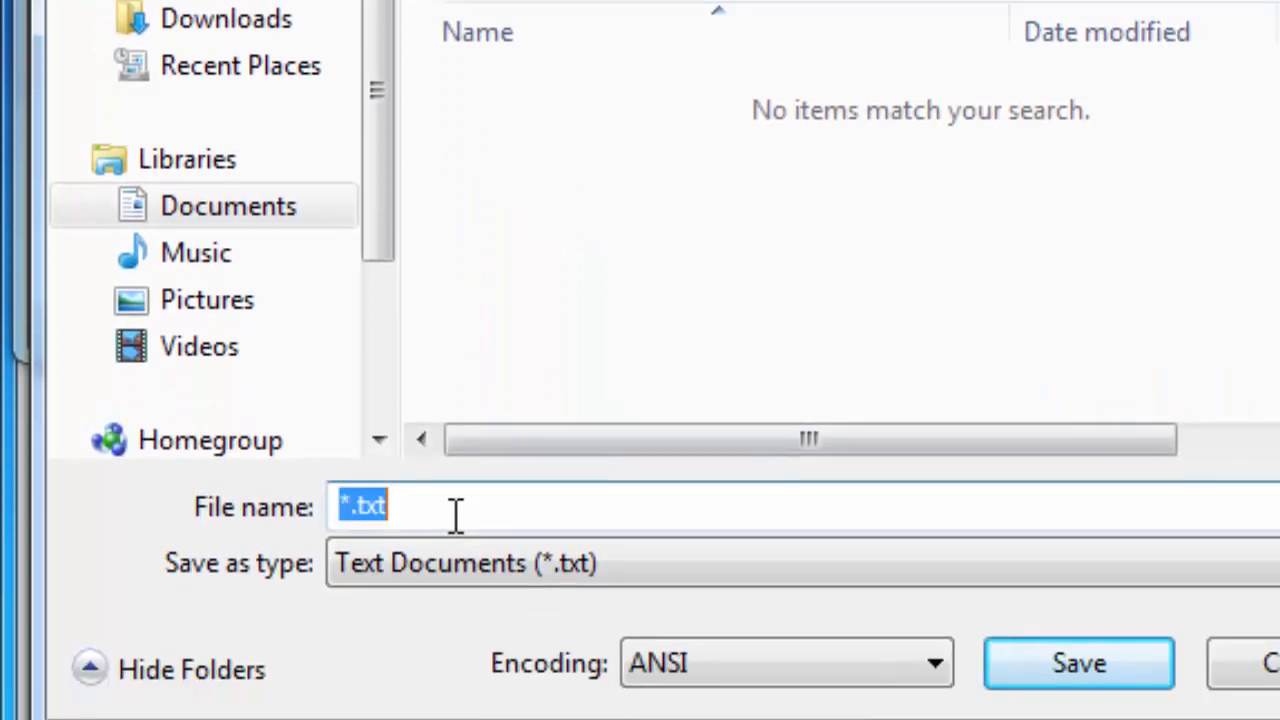
Save the empty document as "Microsoft.PowerShell_profile.ps1" in Documents
{"action": "type", "text": "M"}
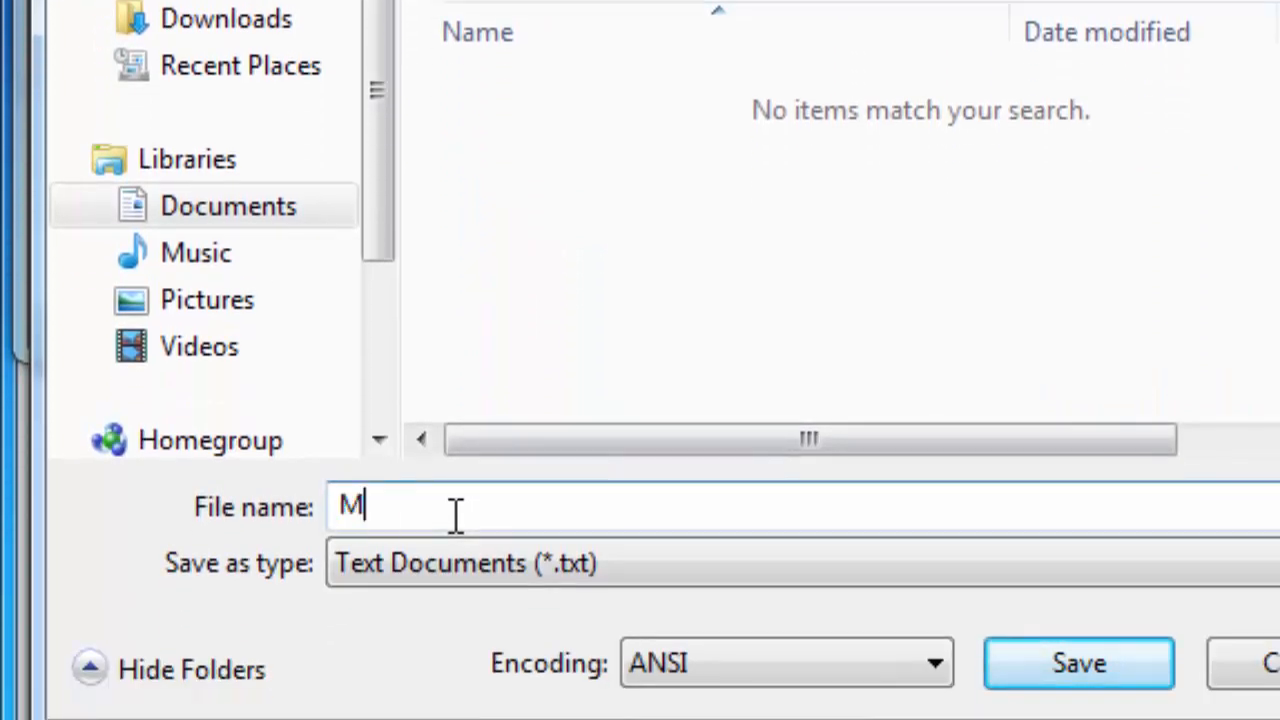
{"action": "type", "text": "icros"}
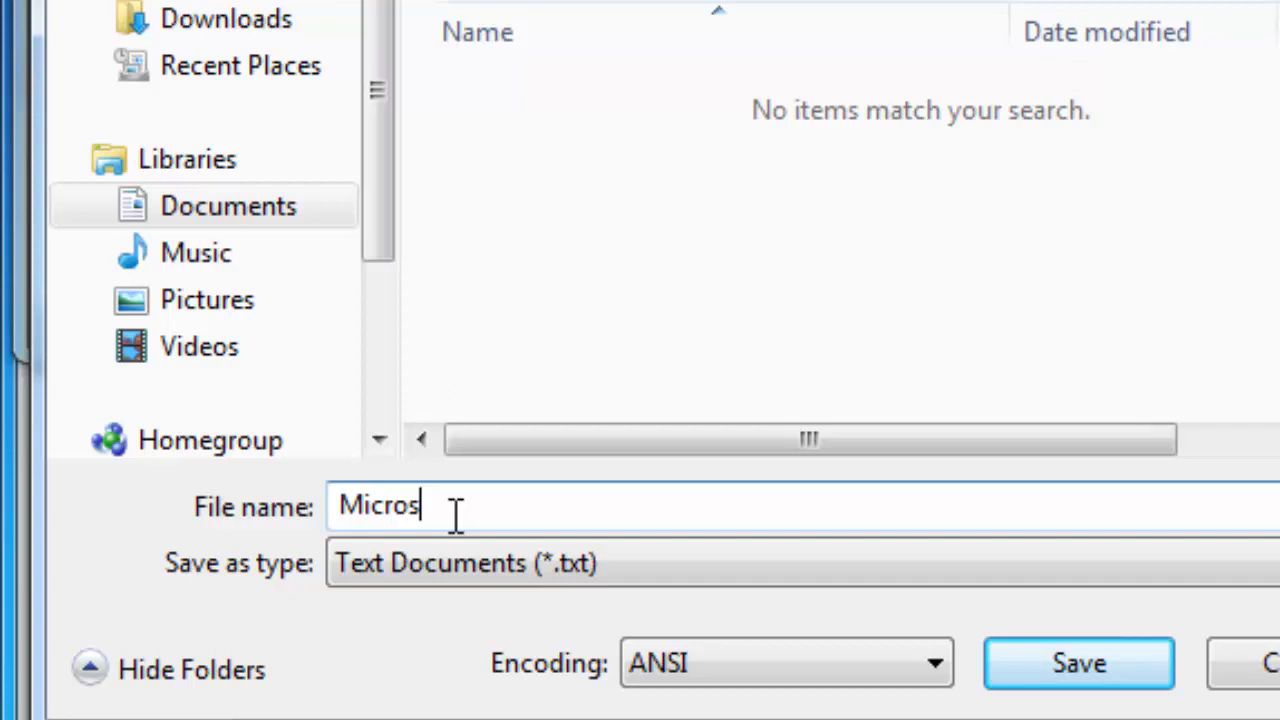
{"action": "type", "text": "oft"}
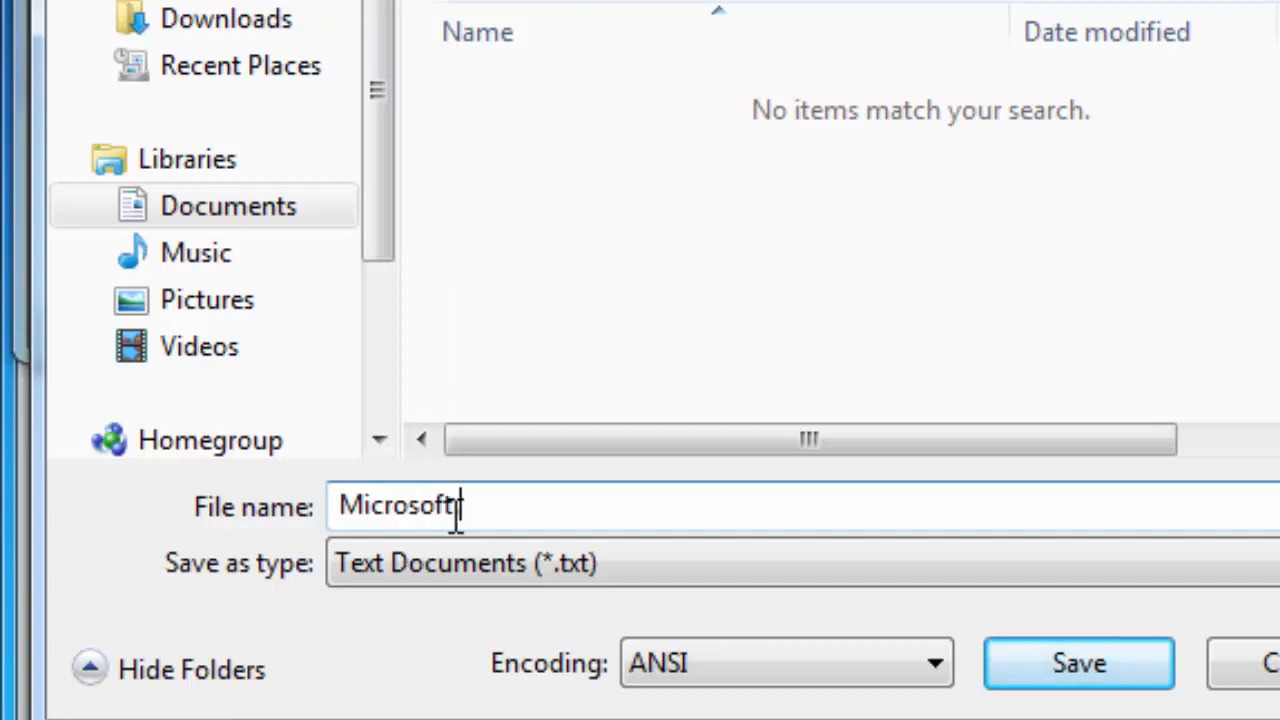
{"action": "type", "text": "PowerS"}
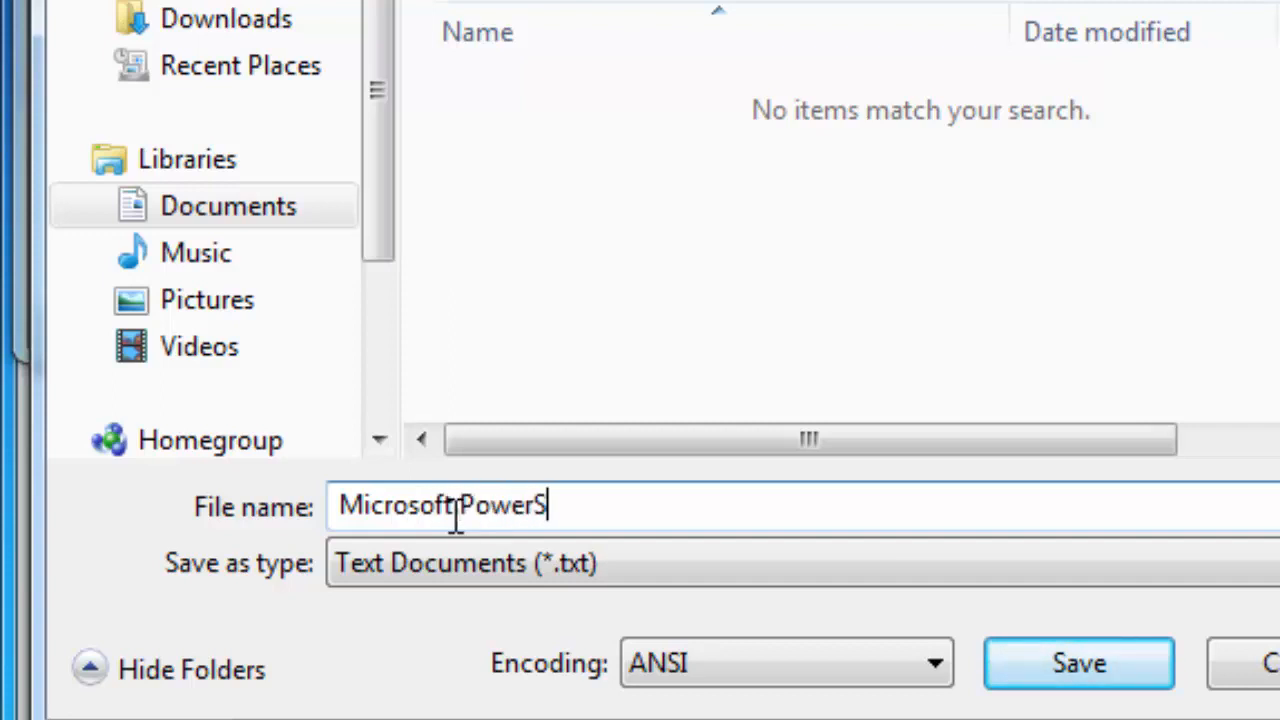
{"action": "type", "text": "hell"}
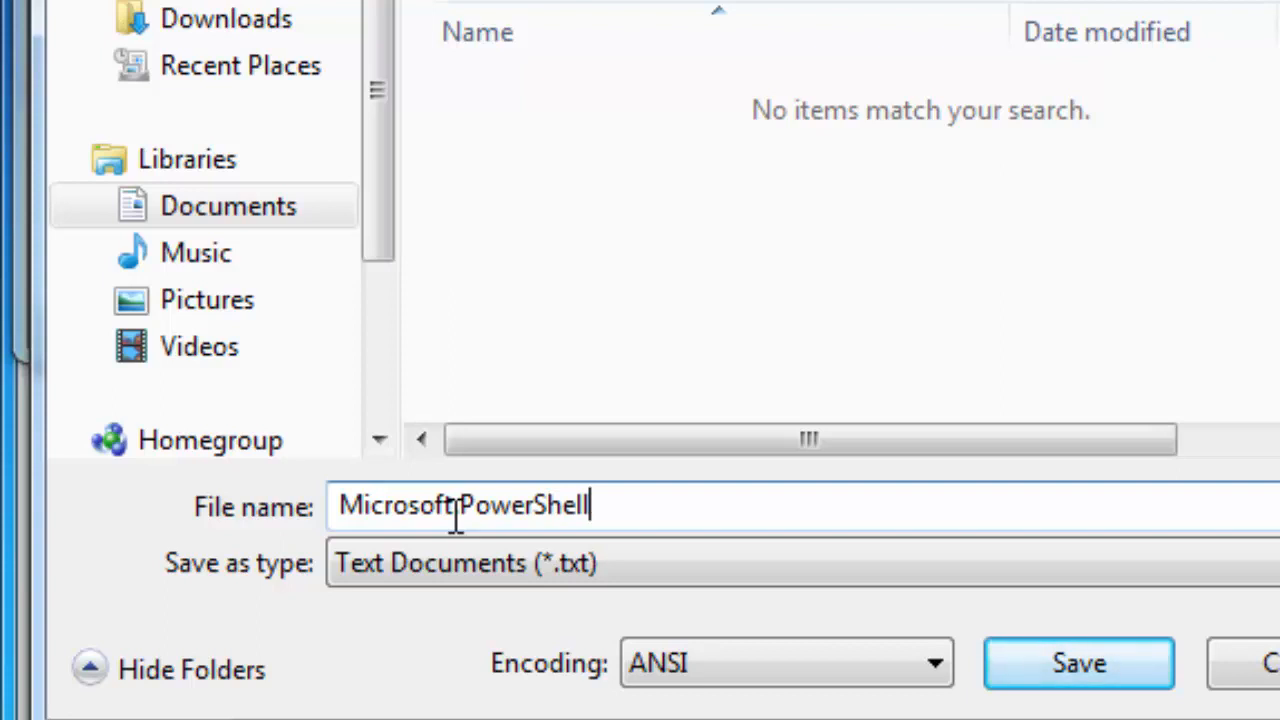
{"action": "type", "text": "_prof"}
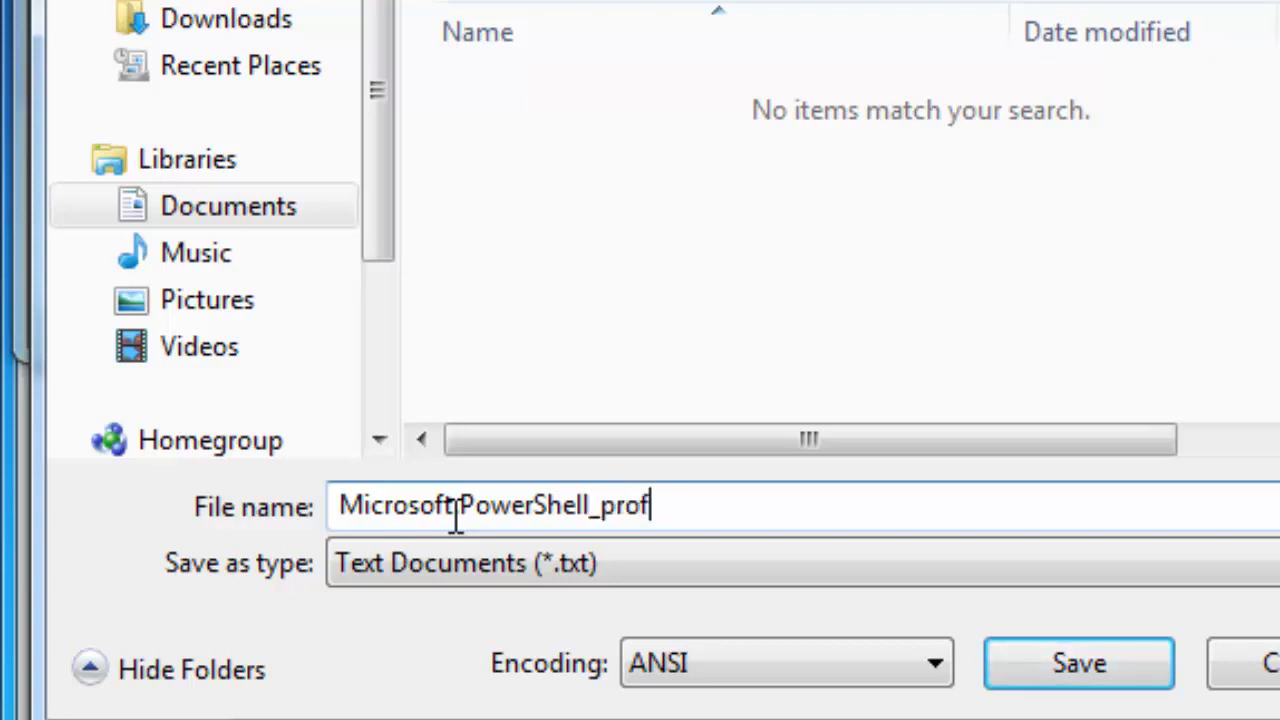
{"action": "type", "text": "ile."}
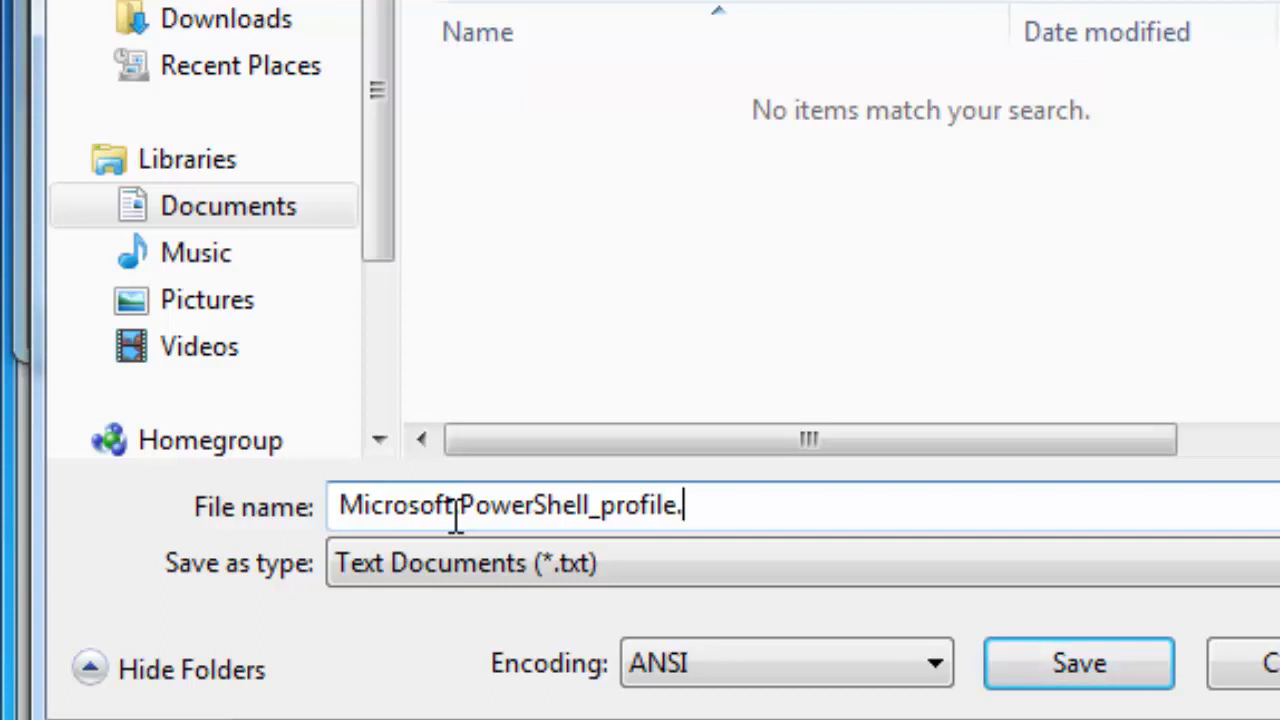
{"action": "type", "text": "ps1\""}
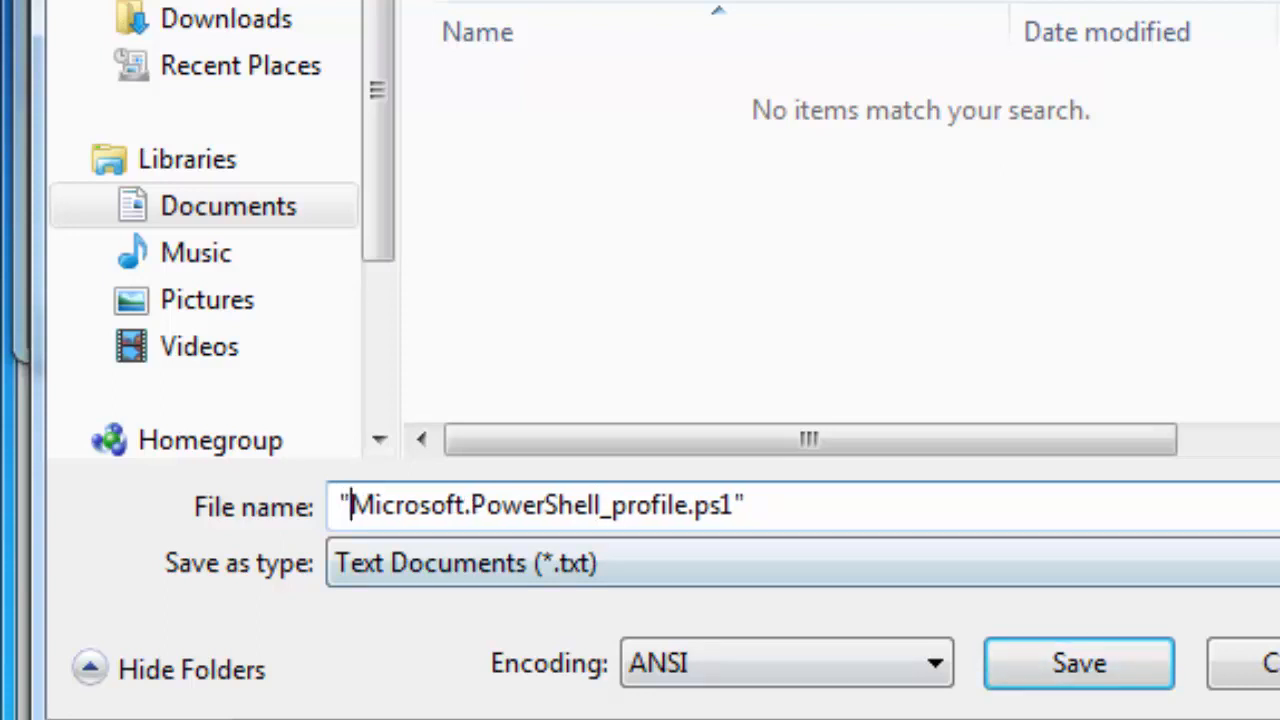
{"action": "left_click", "coordinate": [1078, 662]}
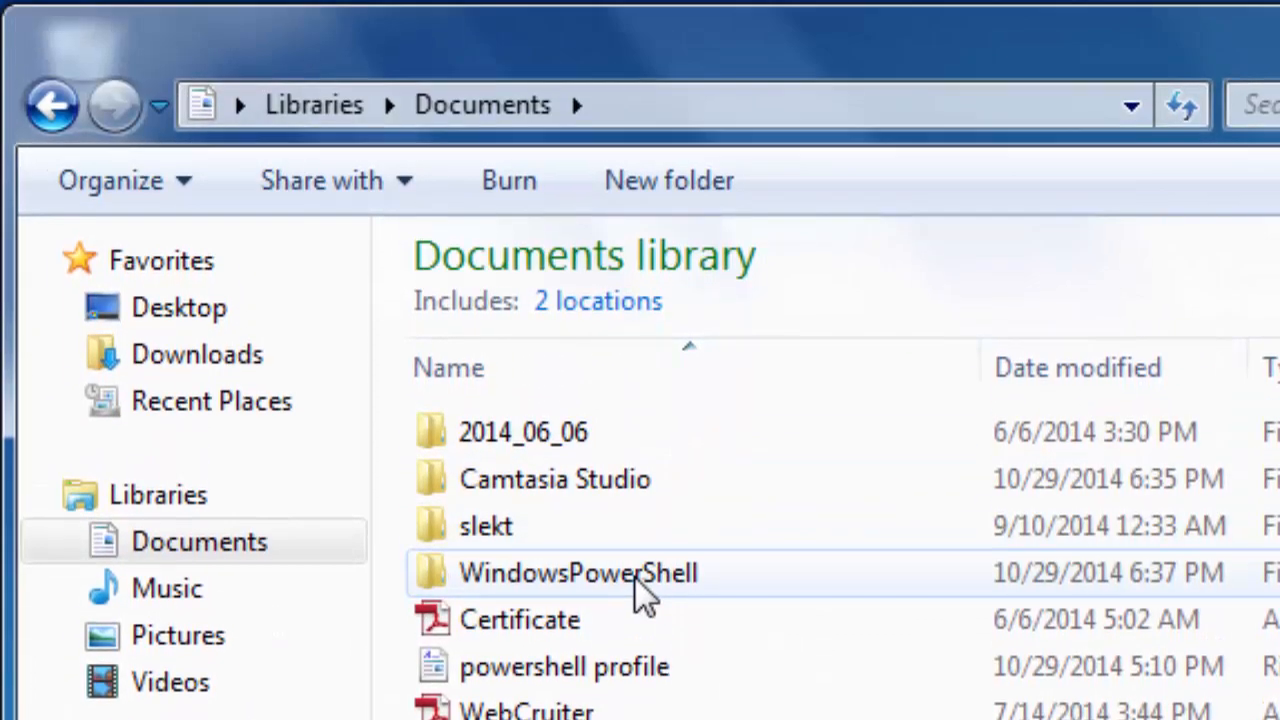
View the WindowsPowerShell folder to confirm it holds Microsoft.PowerShell_profile
{"action": "double_click", "coordinate": [578, 572]}
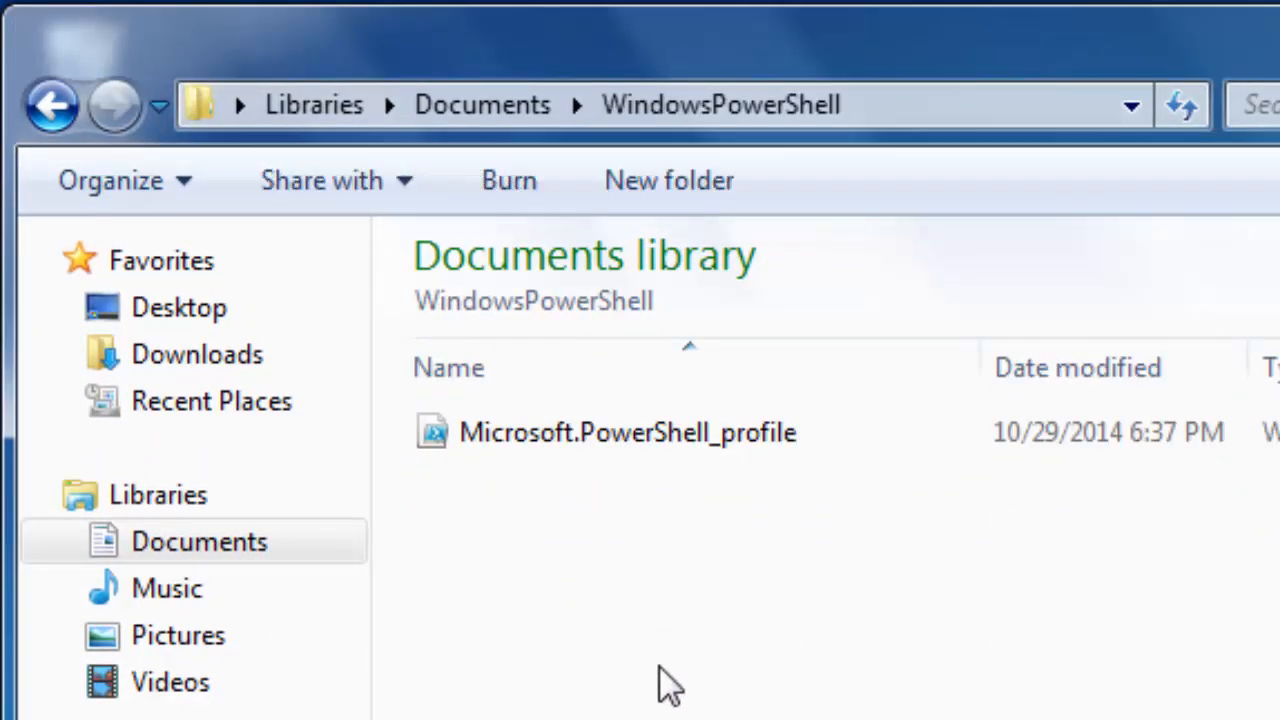
{"action": "mouse_move", "coordinate": [810, 650]}
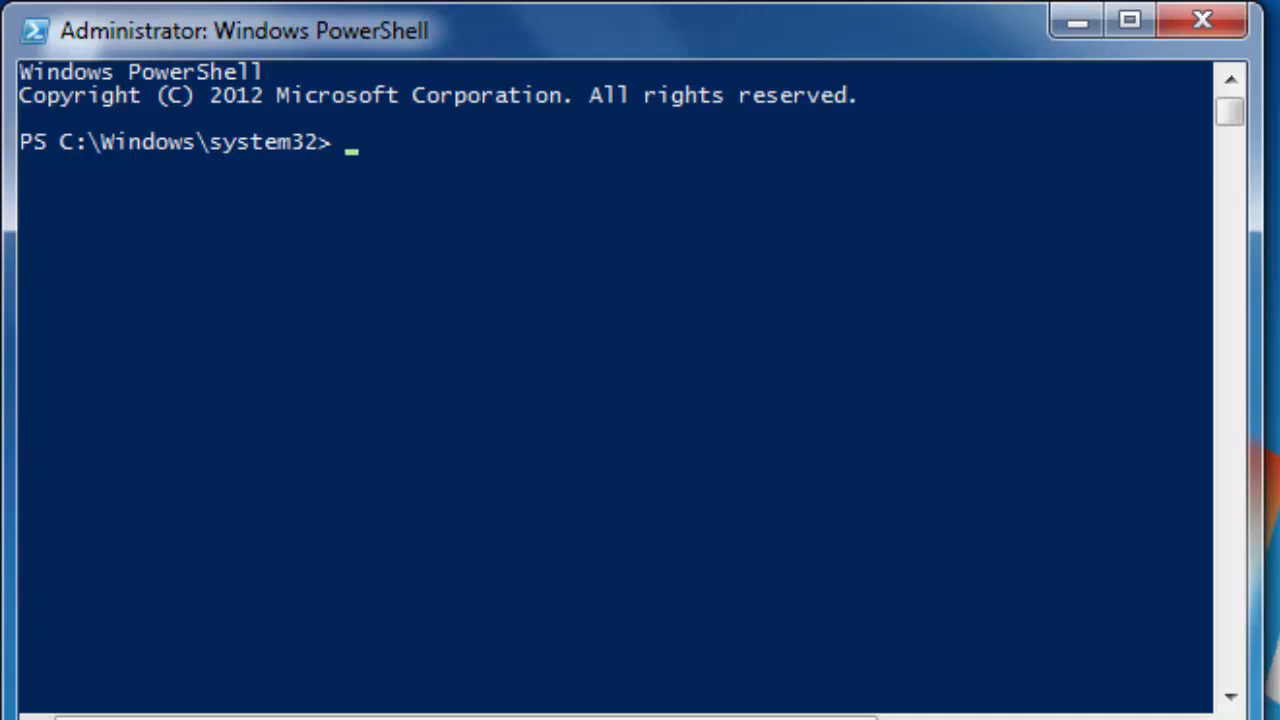
Run notepad $profile to edit the profile file in Notepad
{"action": "type", "text": "n"}
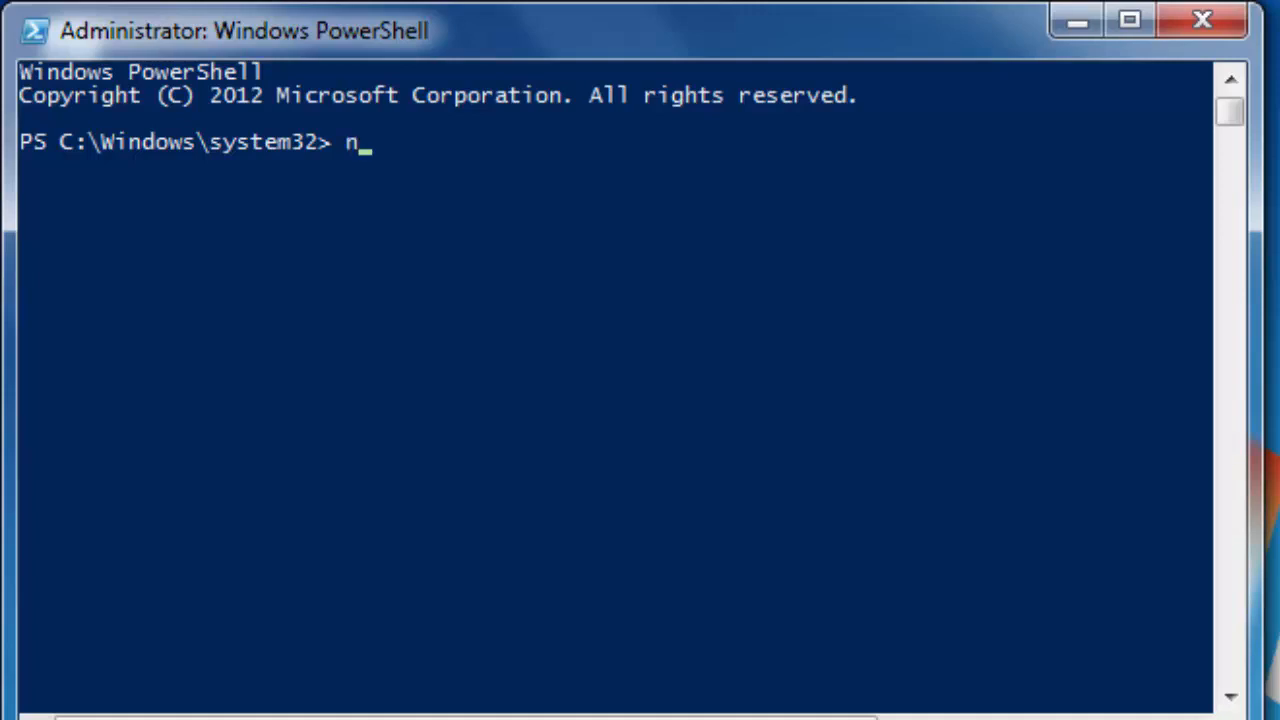
{"action": "type", "text": "otepad"}
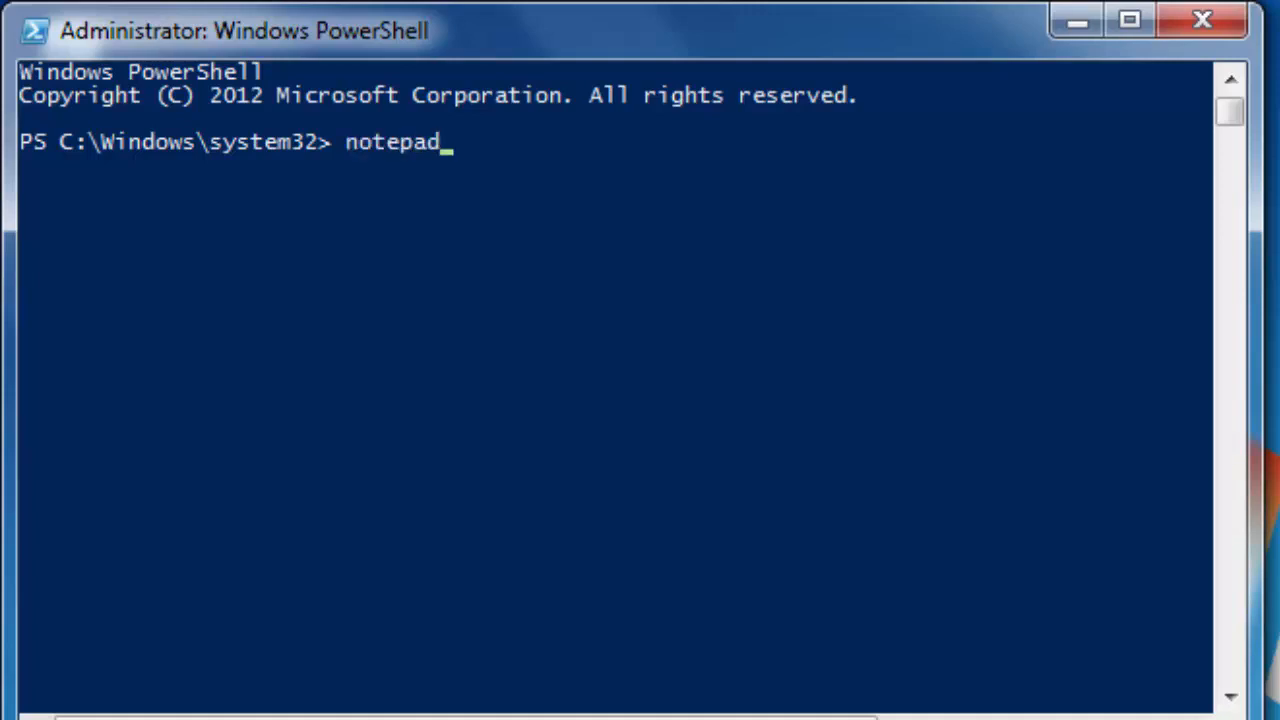
{"action": "type", "text": "$"}
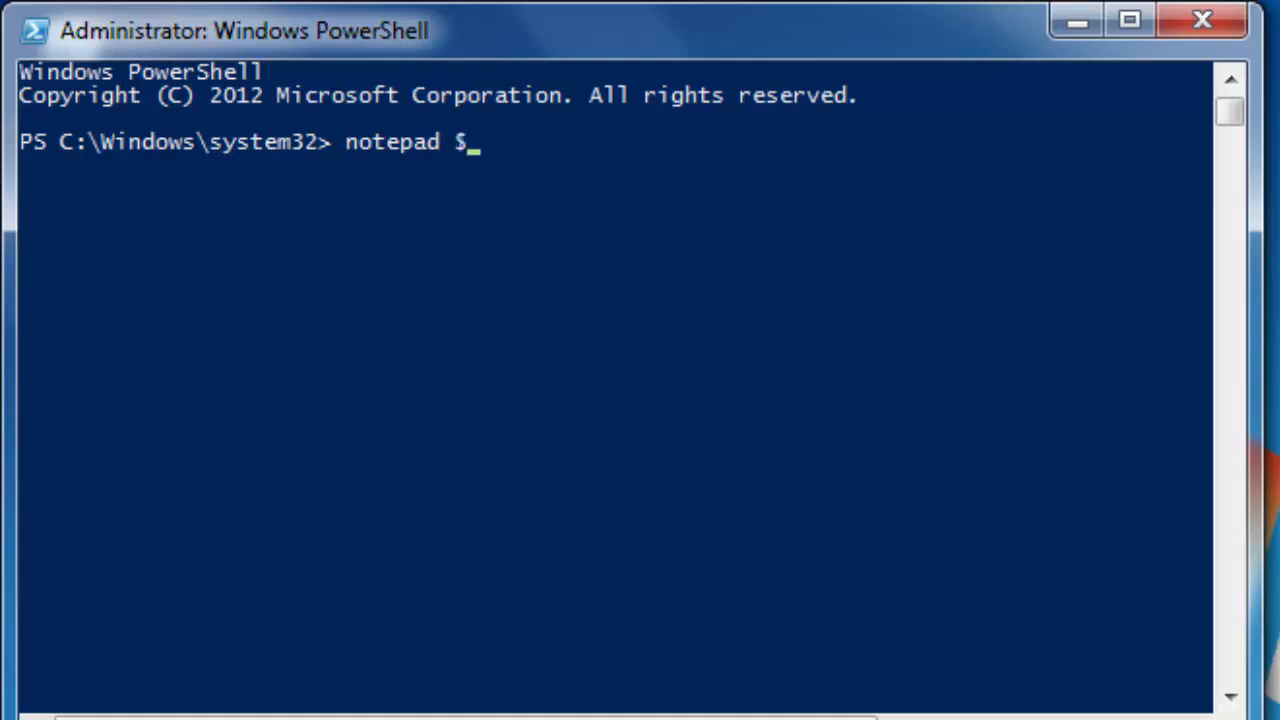
{"action": "type", "text": "profile"}
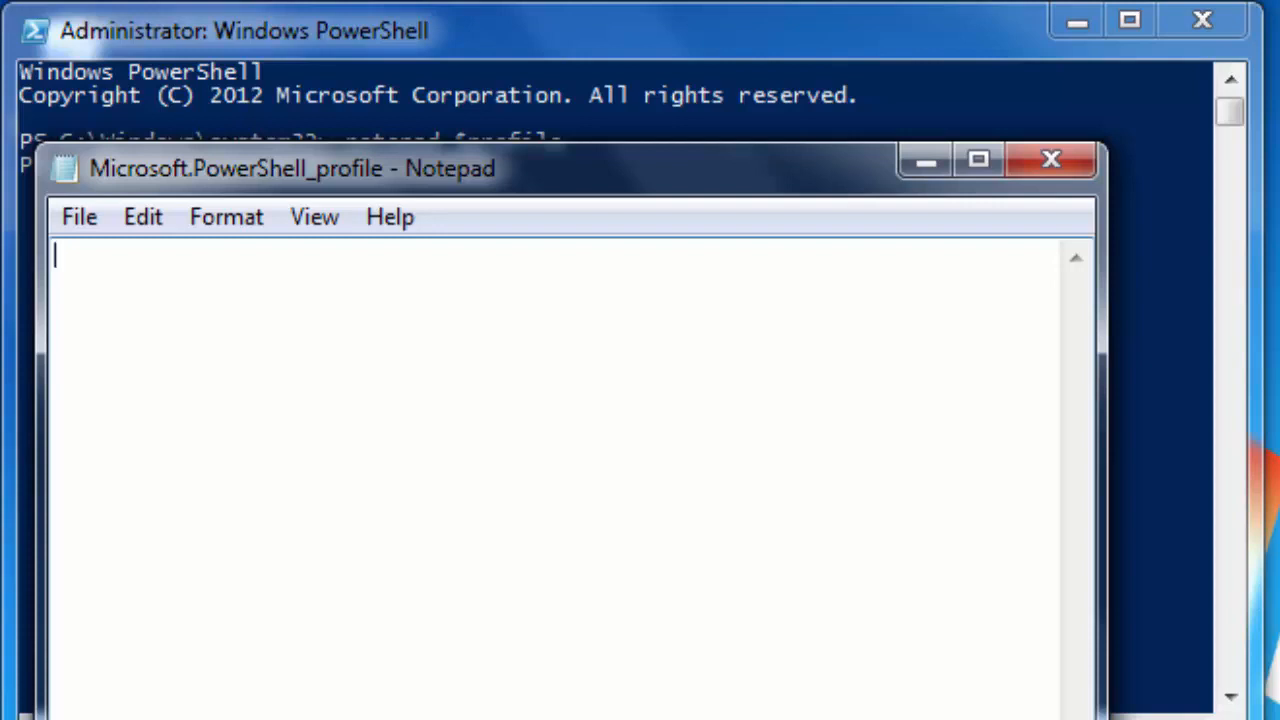
Add the line set-location c:\ to the profile, save it and close Notepad
{"action": "type", "text": "set"}
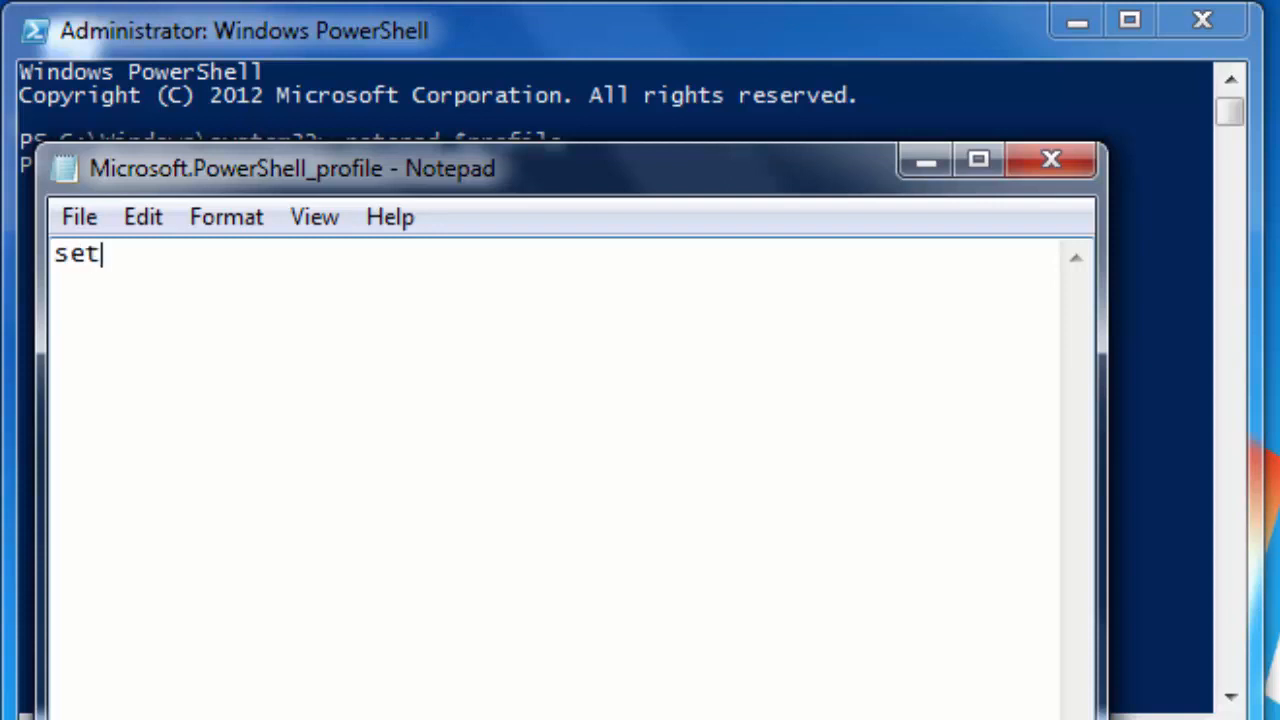
{"action": "type", "text": "-loca"}
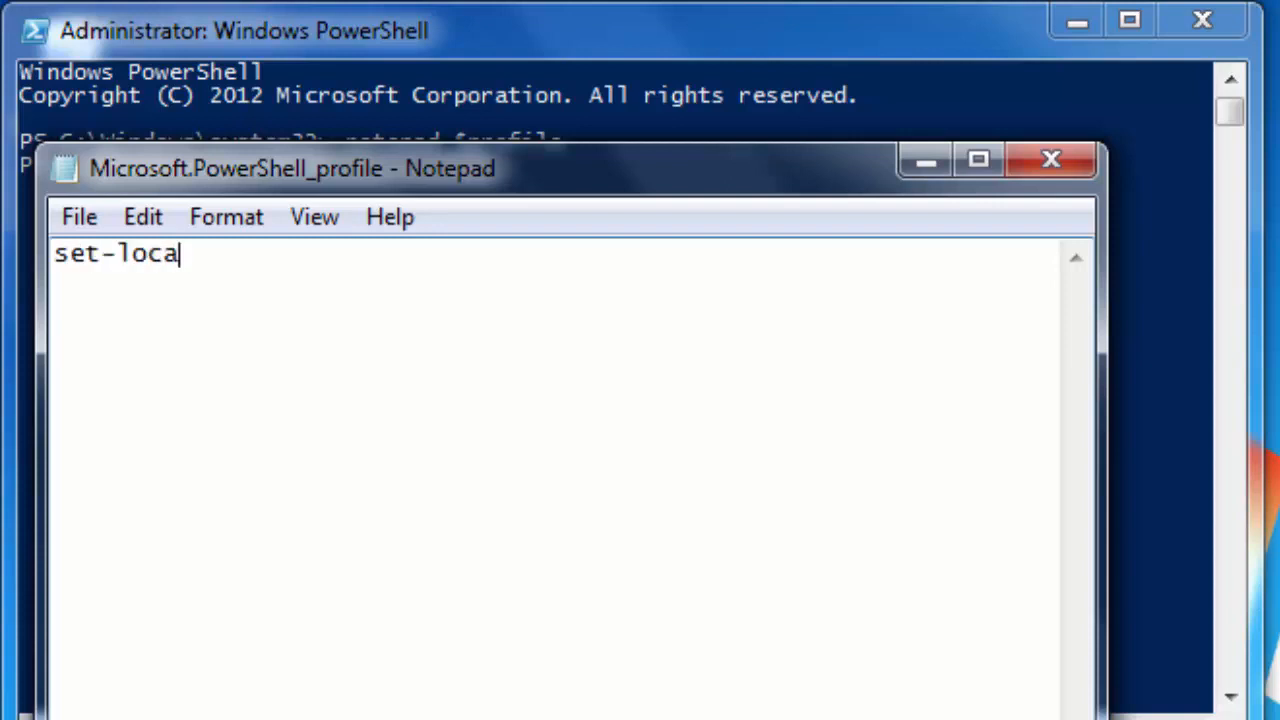
{"action": "type", "text": "tion c"}
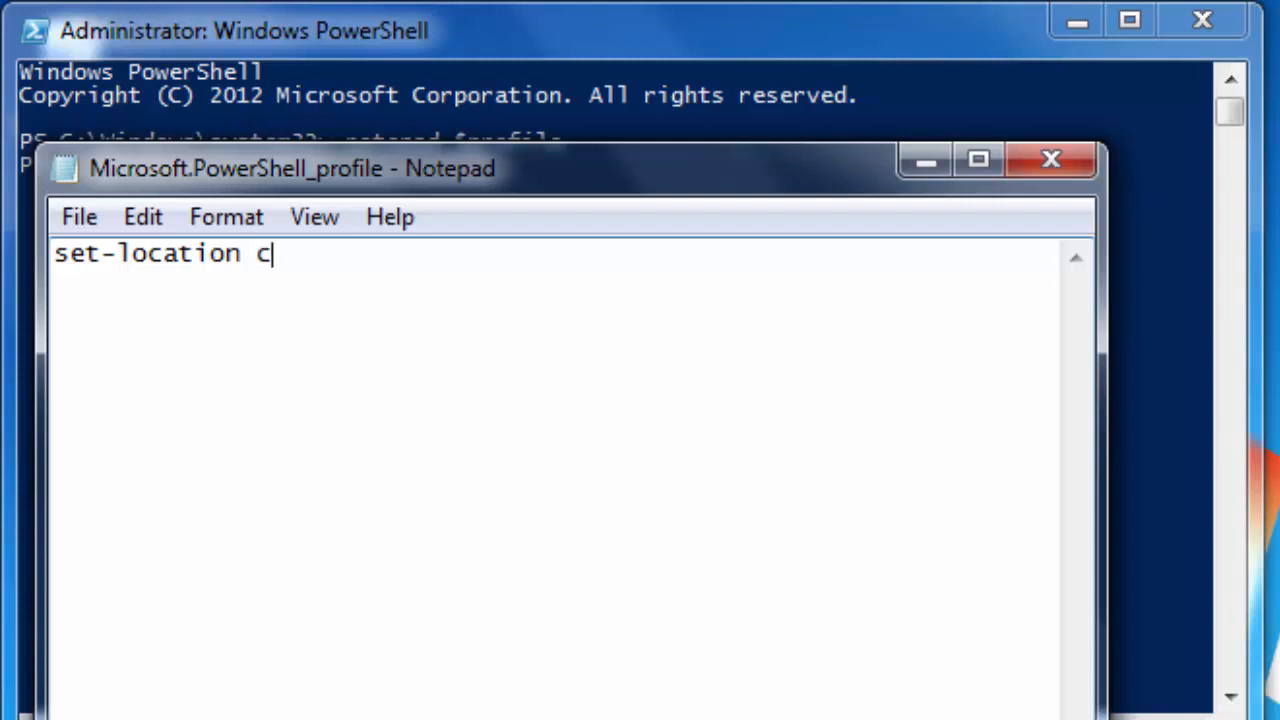
{"action": "type", "text": ":\\"}
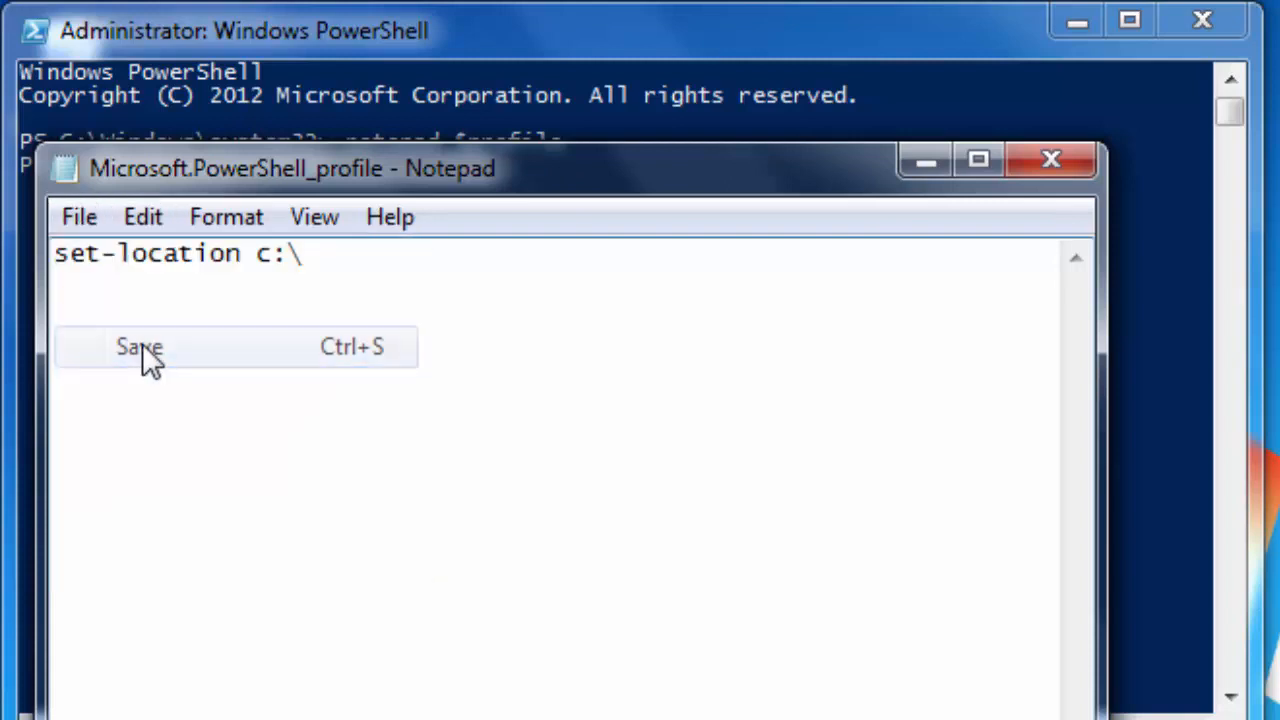
{"action": "left_click", "coordinate": [138, 347]}
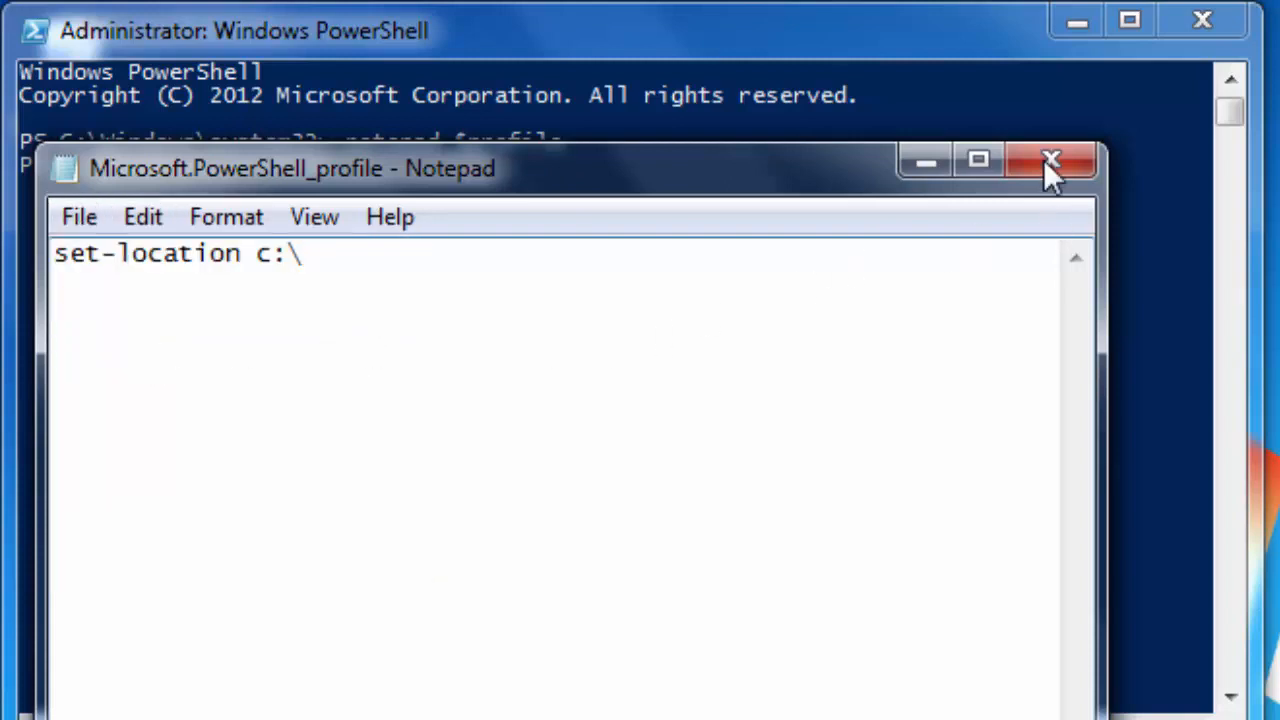
{"action": "left_click", "coordinate": [1051, 160]}
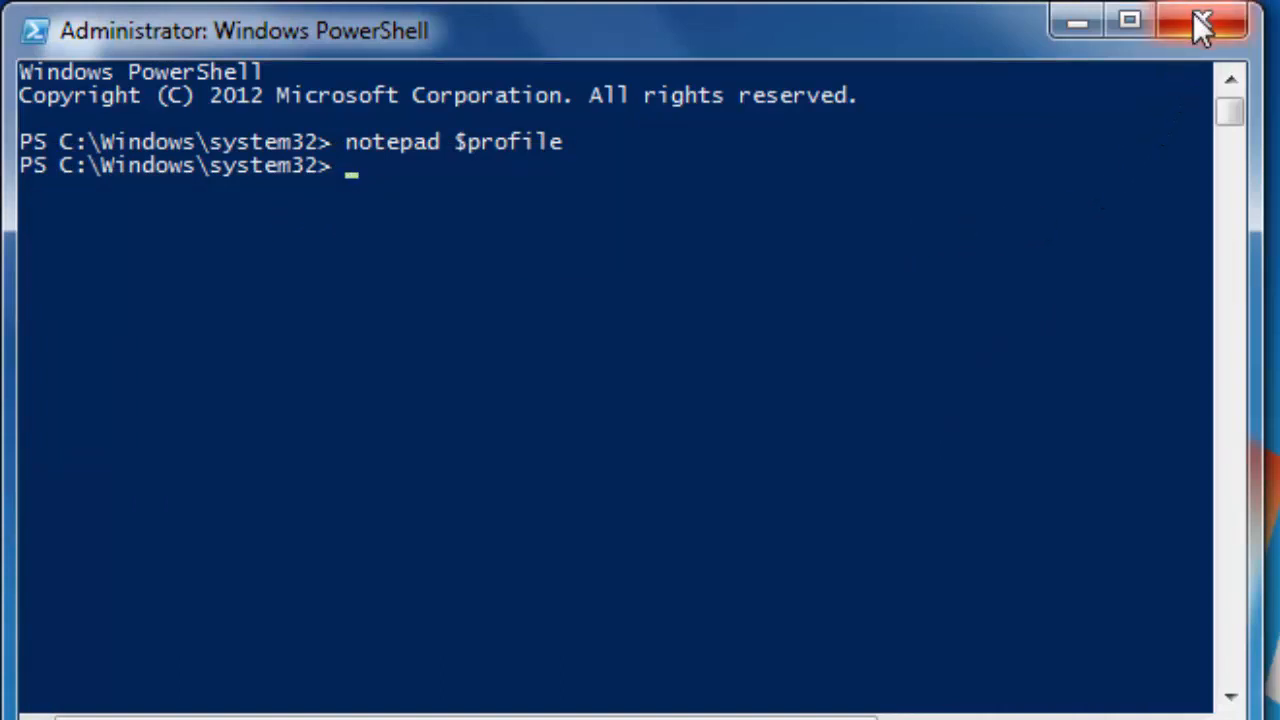
Close the PowerShell console, leaving the desktop showing
{"action": "left_click", "coordinate": [1203, 22]}
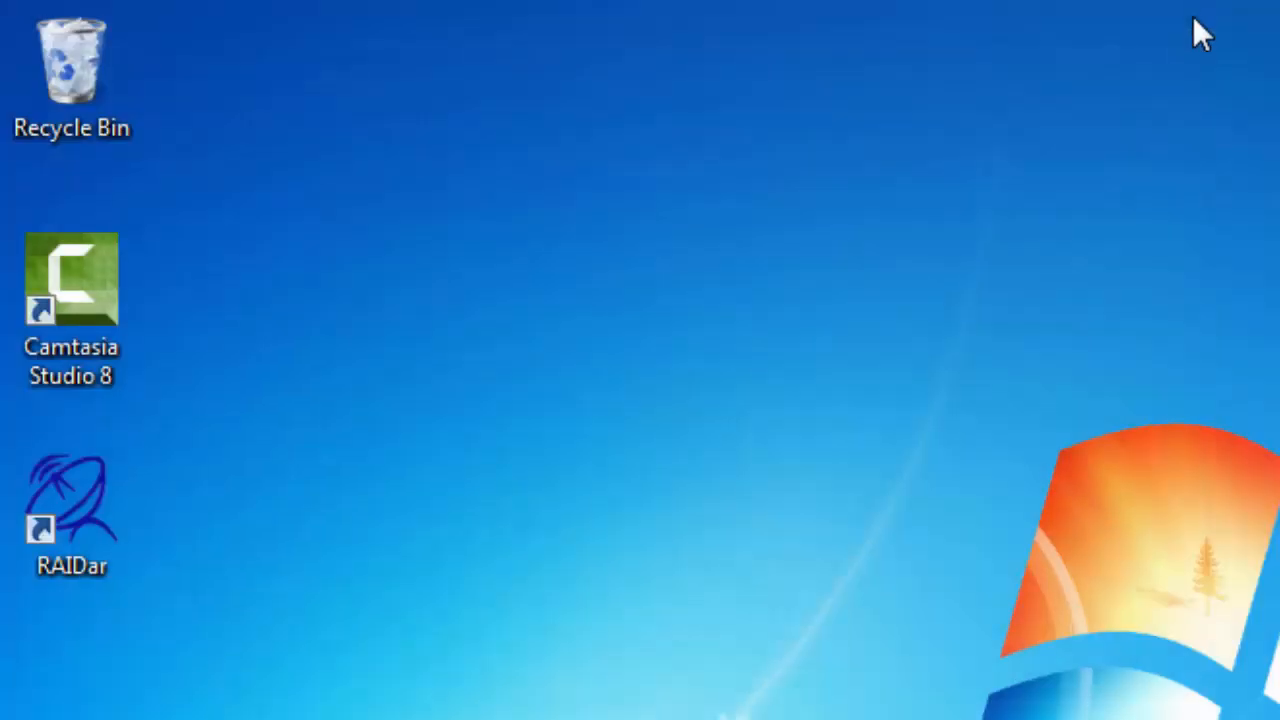